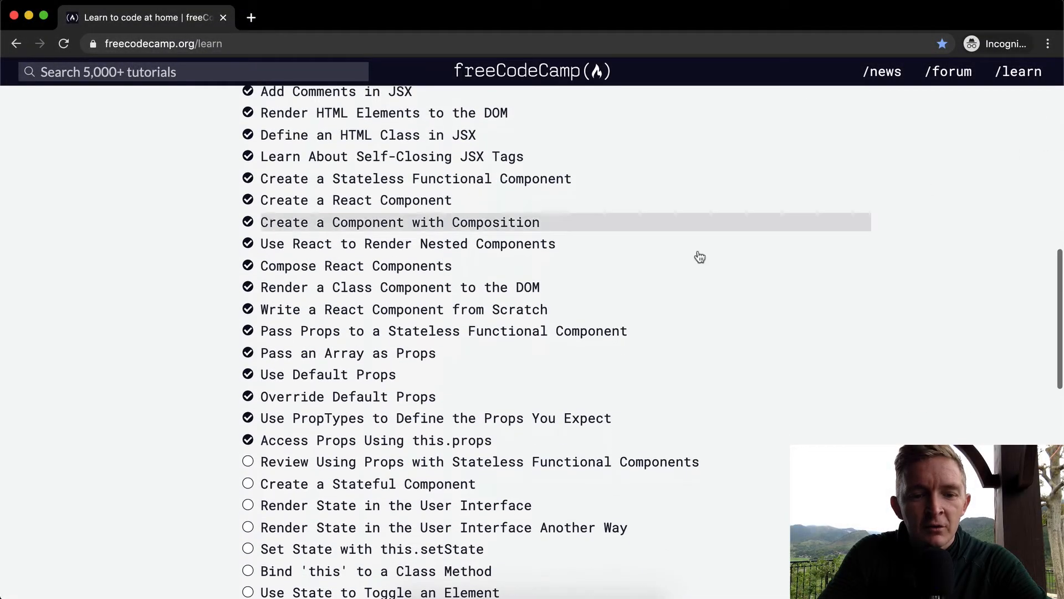
pyautogui.moveTo(535, 461)
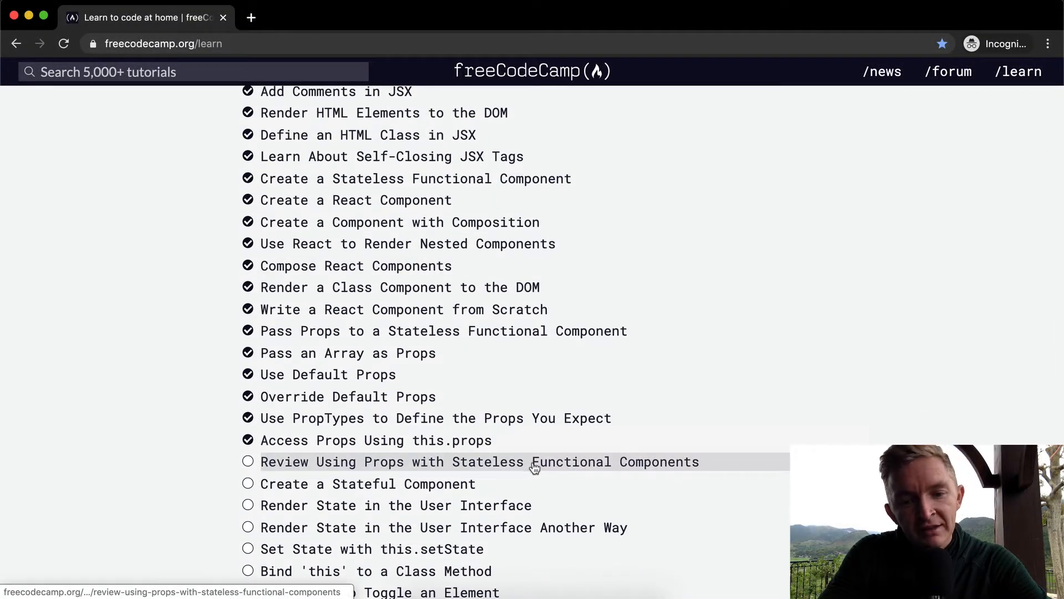
# Step: Open the 'Review Using Props with Stateless Functional Components' challenge from the curriculum list
pyautogui.click(479, 461)
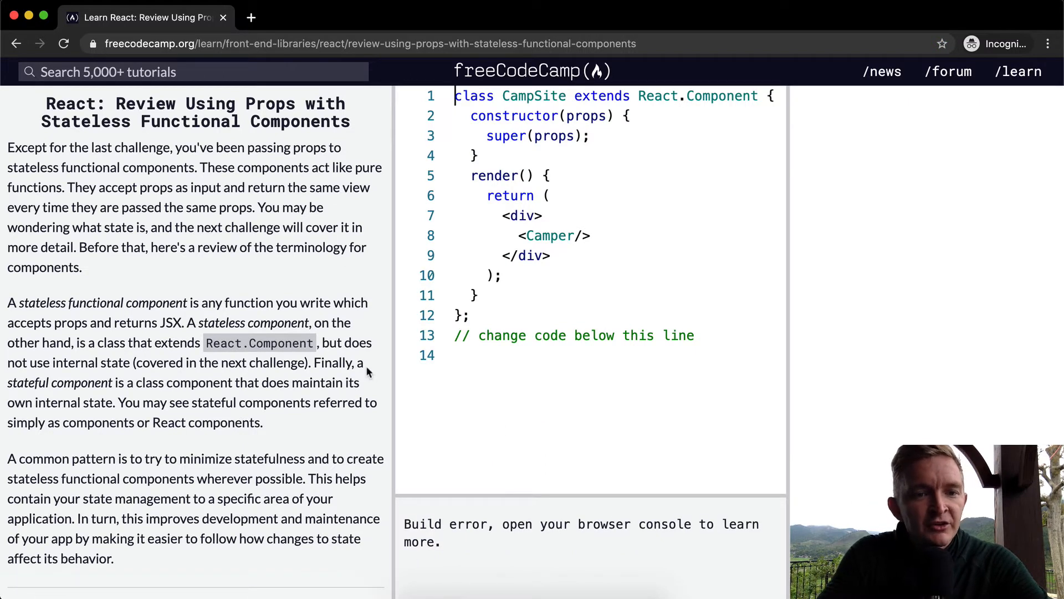
pyautogui.moveTo(316, 151)
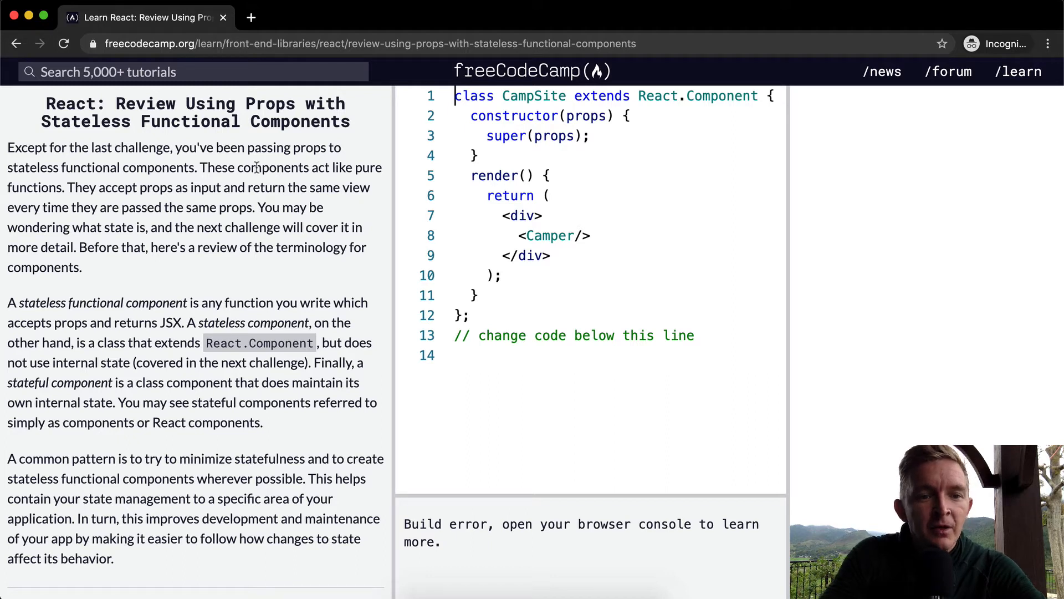
pyautogui.moveTo(237, 210)
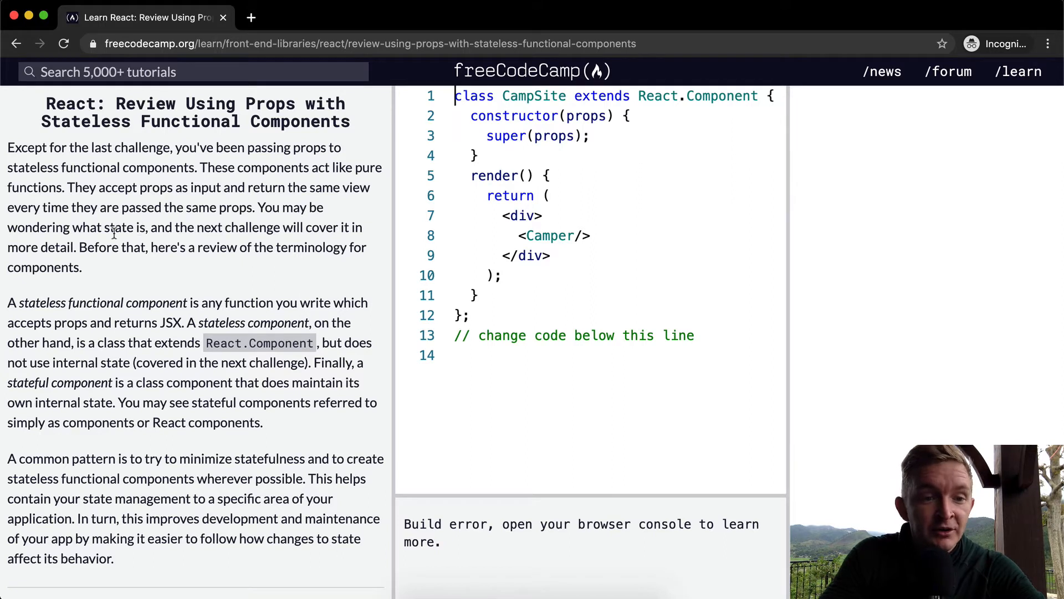
pyautogui.moveTo(166, 251)
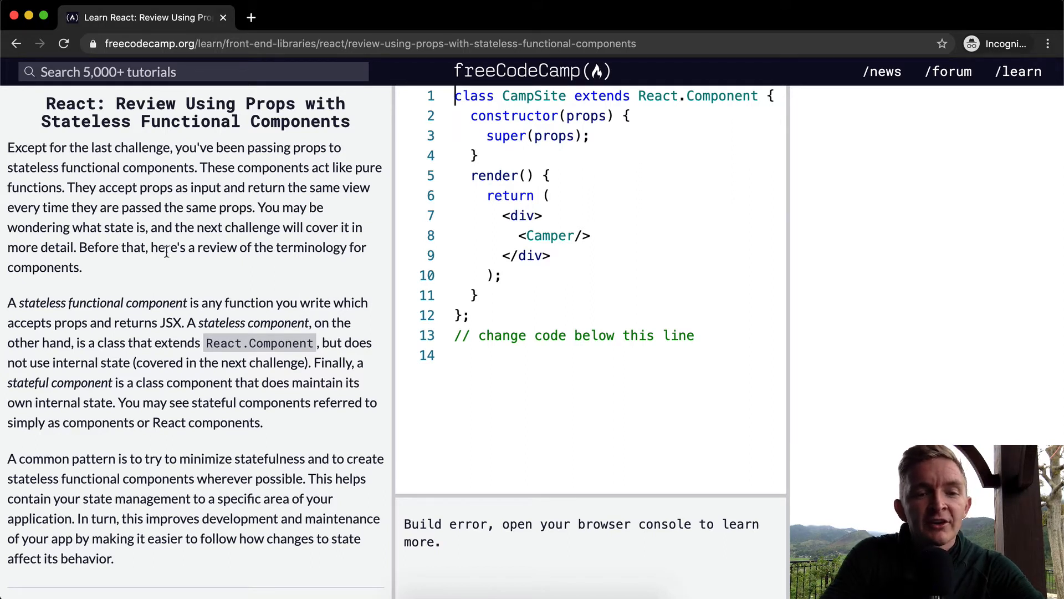
pyautogui.moveTo(123, 270)
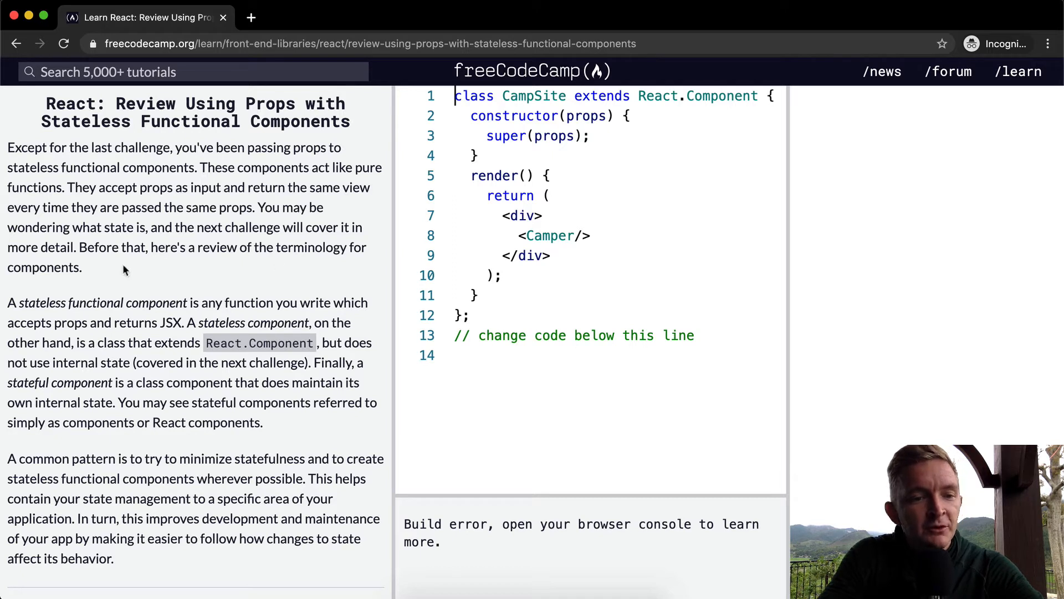
pyautogui.moveTo(172, 302)
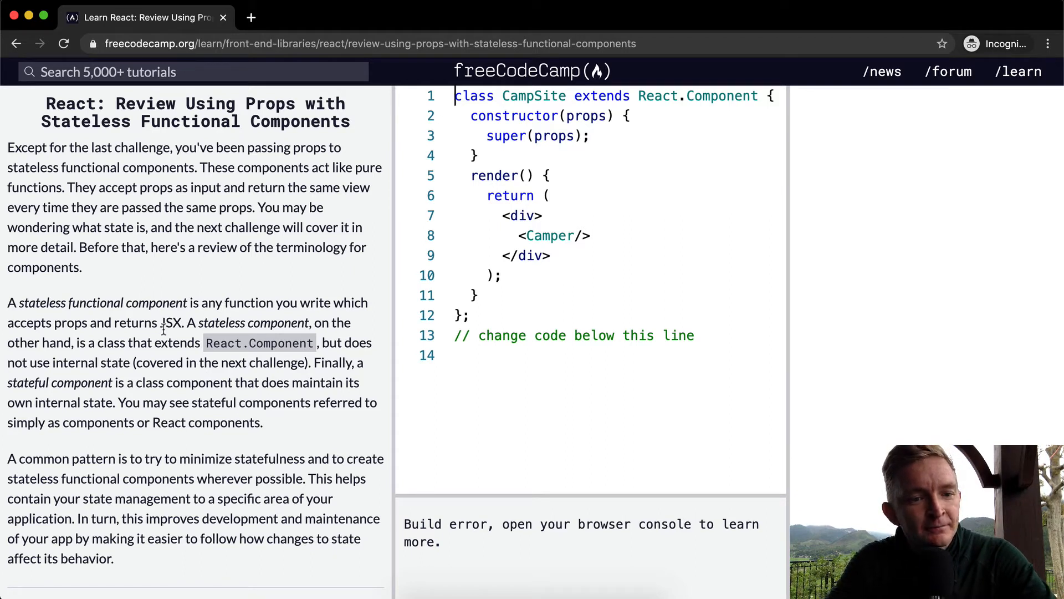
pyautogui.moveTo(105, 344)
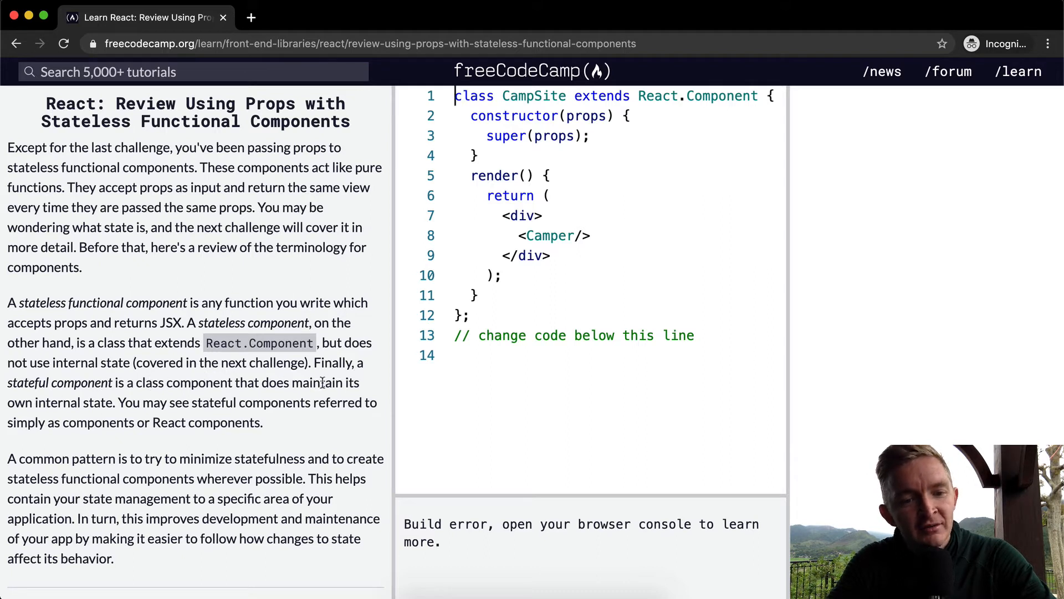
pyautogui.moveTo(135, 404)
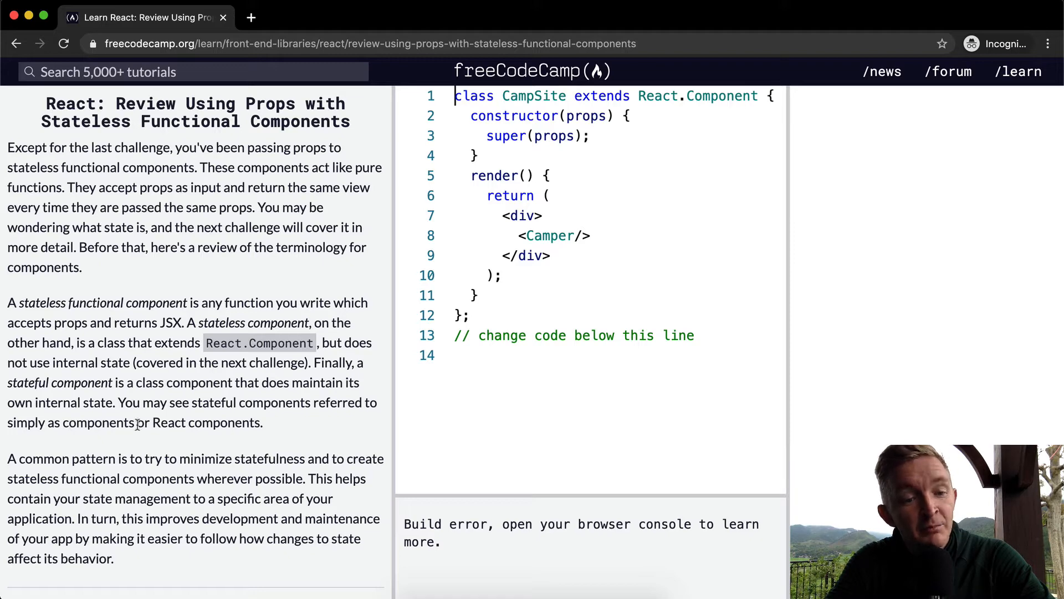
pyautogui.scroll(-3)
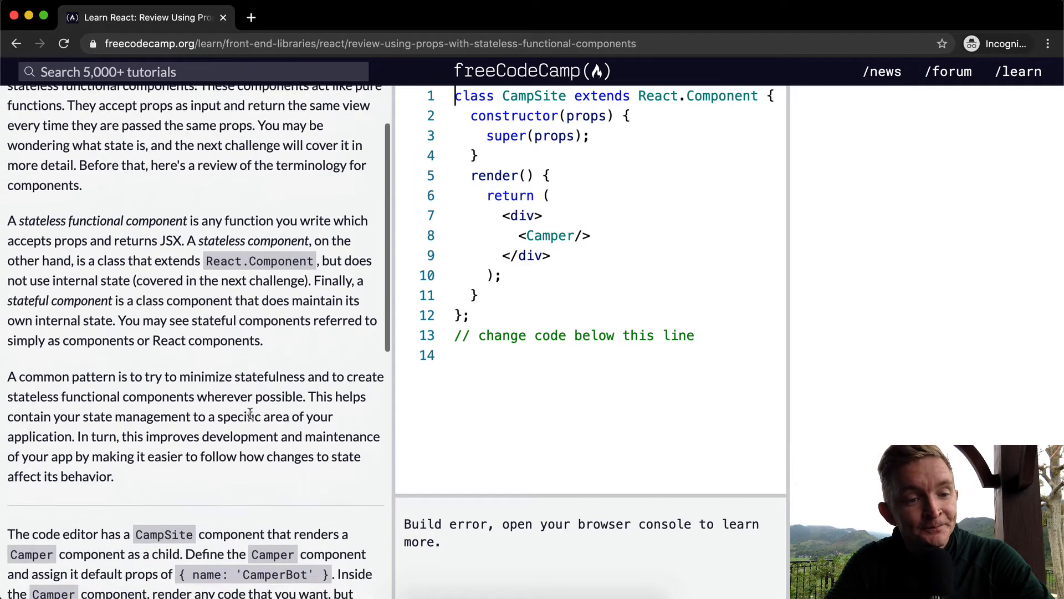
pyautogui.scroll(-3)
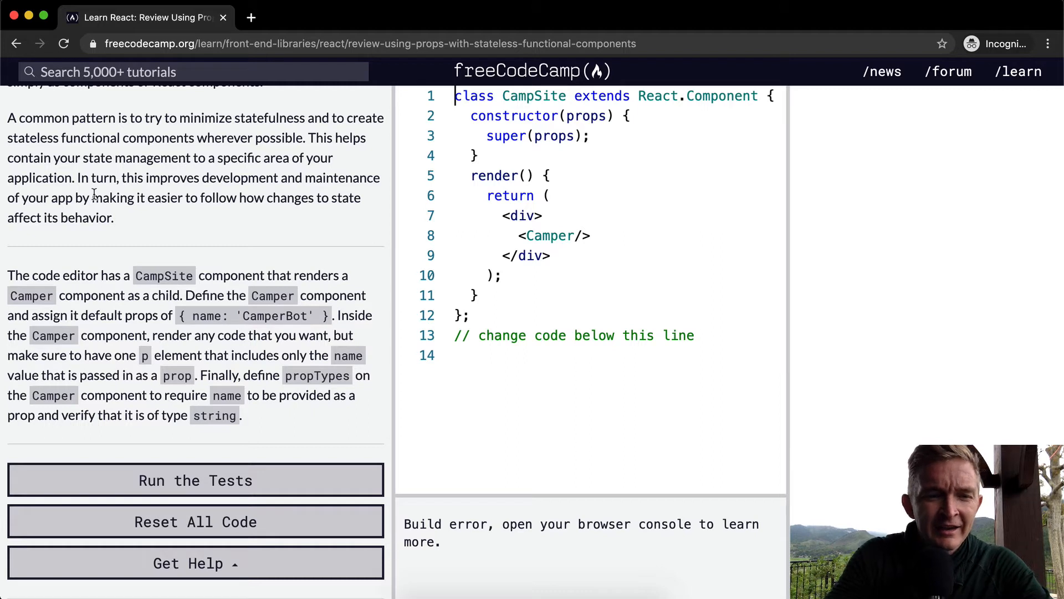
pyautogui.moveTo(226, 256)
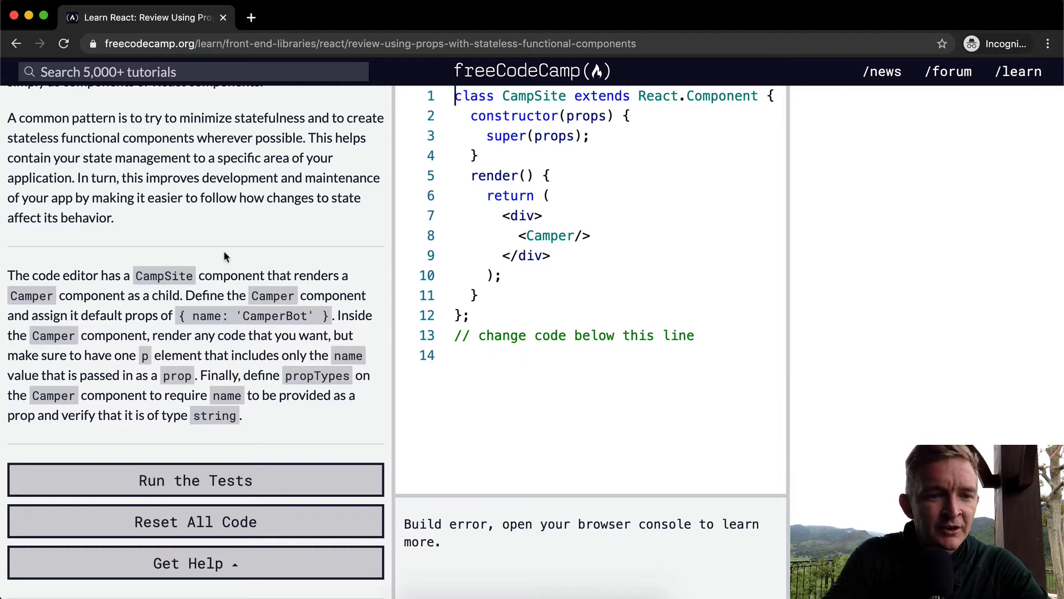
pyautogui.moveTo(439, 303)
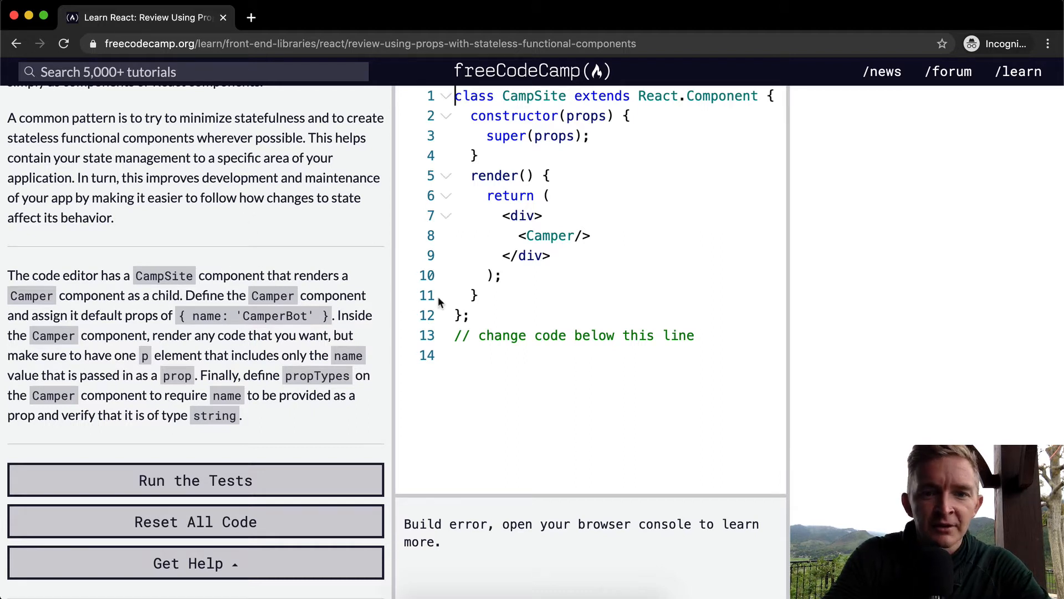
pyautogui.click(545, 215)
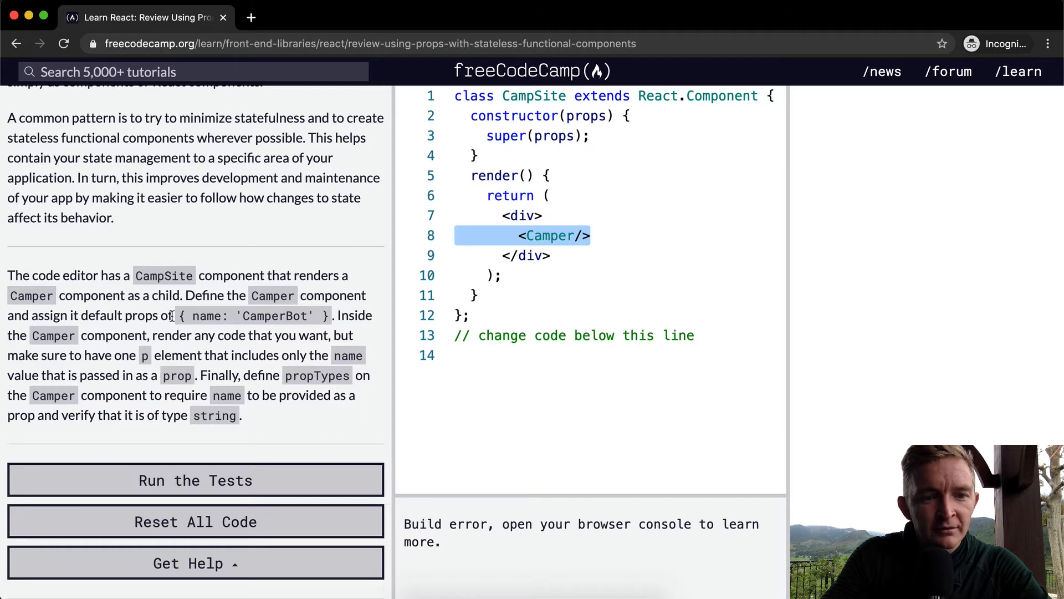
pyautogui.moveTo(332, 328)
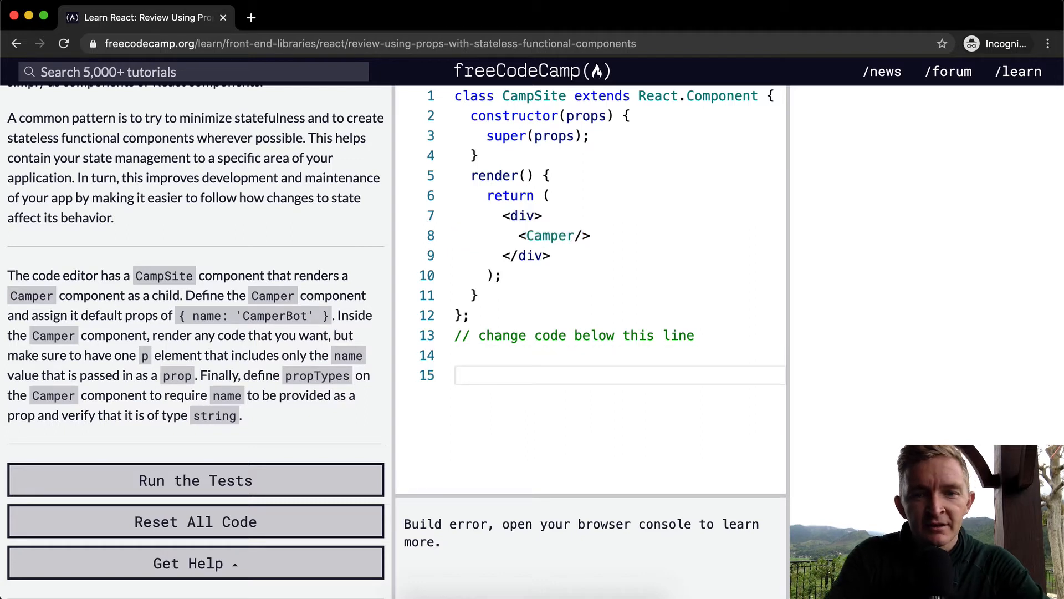
# Step: Write 'class Camper extends React.Component {' with an empty body below the starter code
pyautogui.write('class Camper extends')
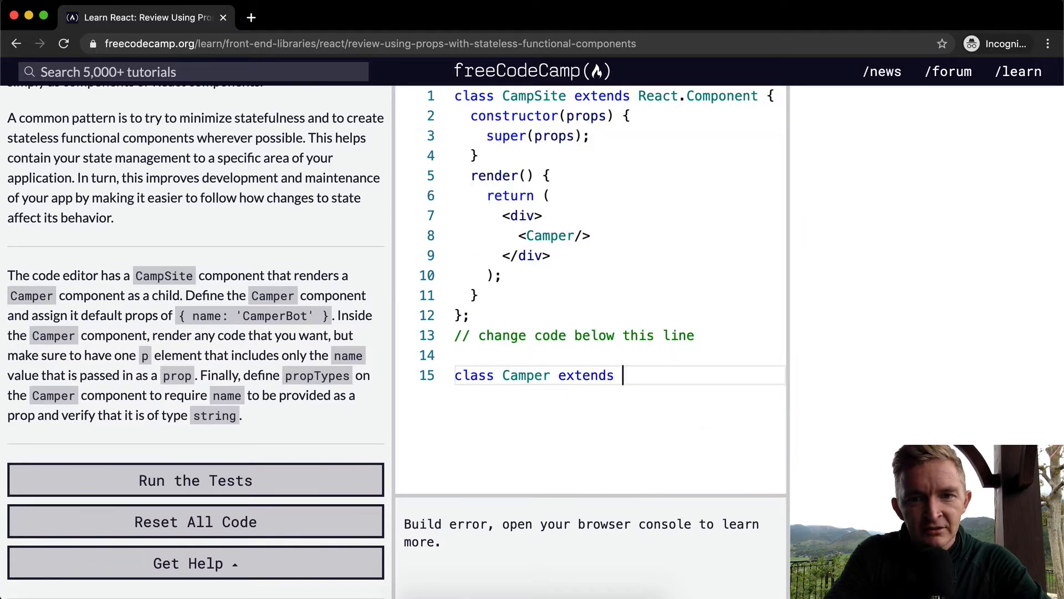
pyautogui.write('React.com')
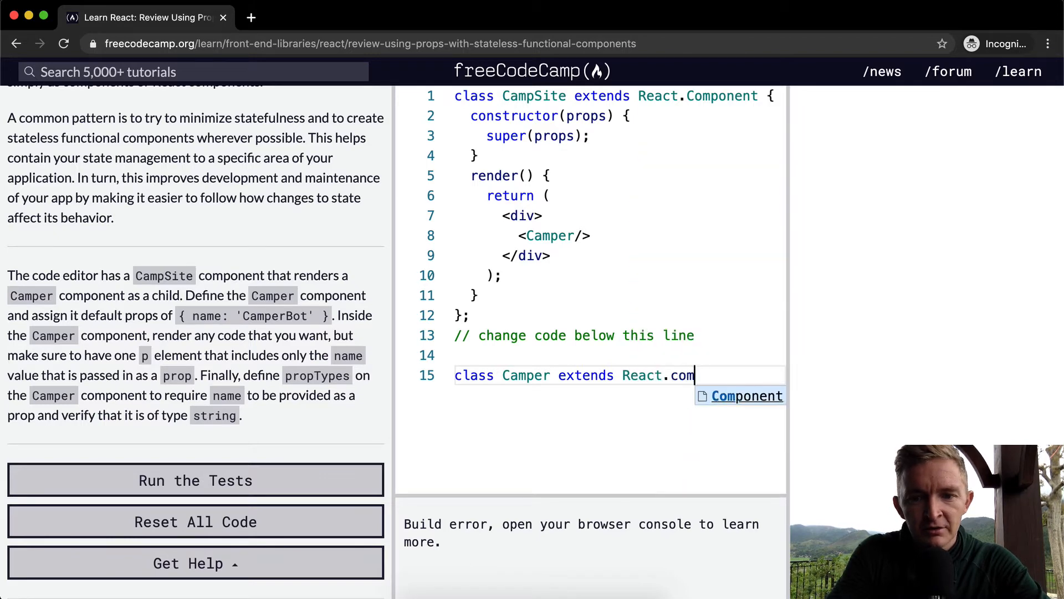
pyautogui.write('ponent {')
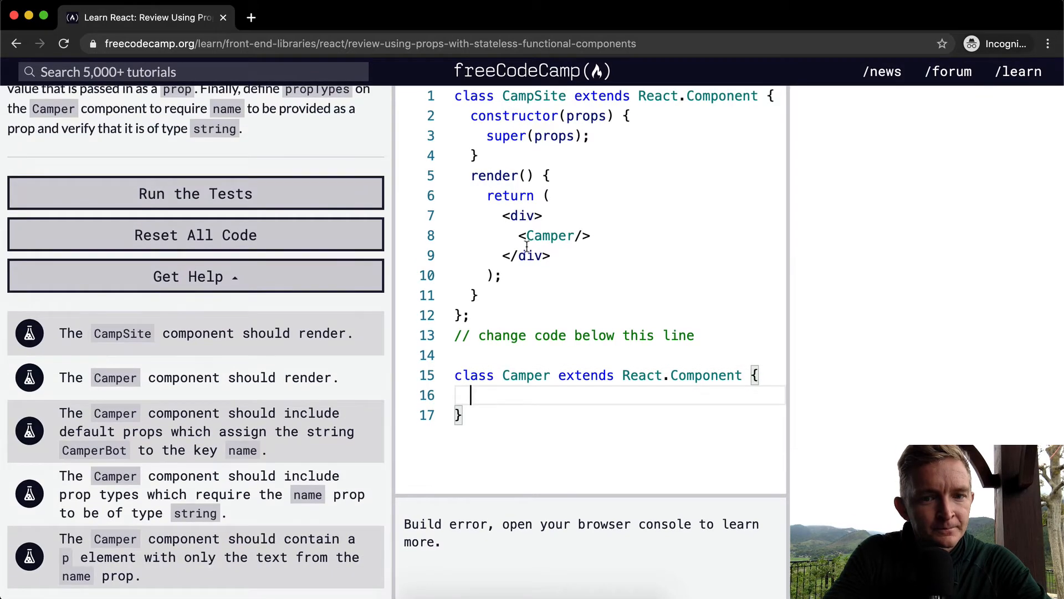
# Step: Run the tests on the empty Camper class and read the five failing messages
pyautogui.click(195, 193)
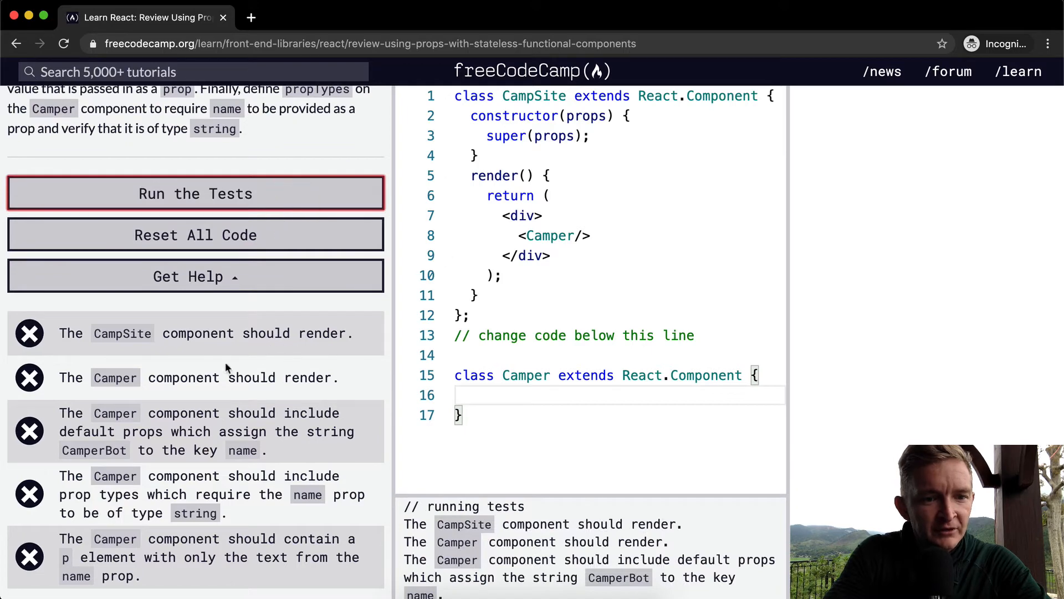
pyautogui.click(570, 395)
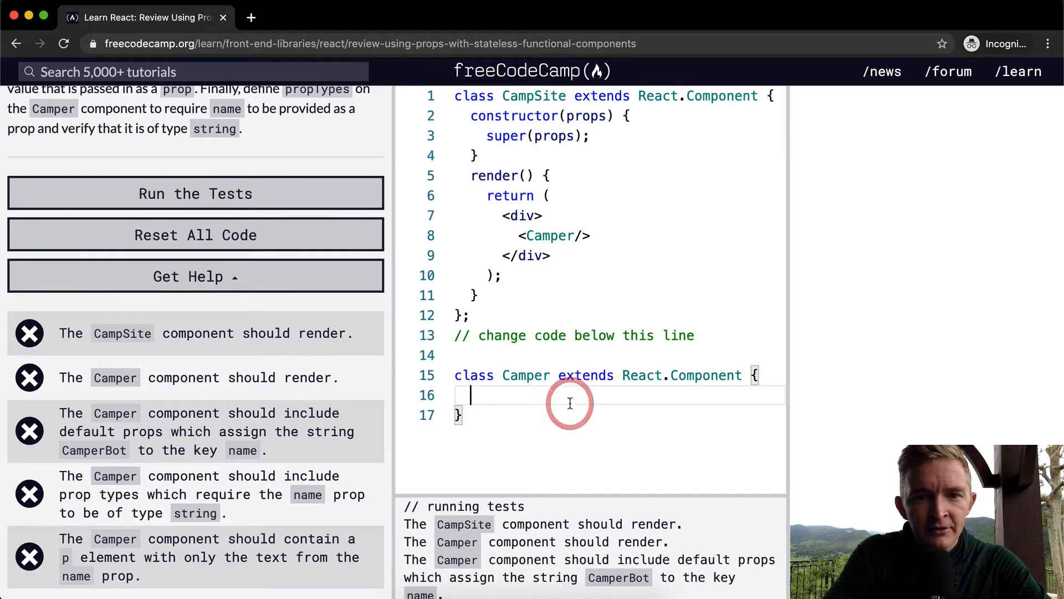
pyautogui.scroll(-3)
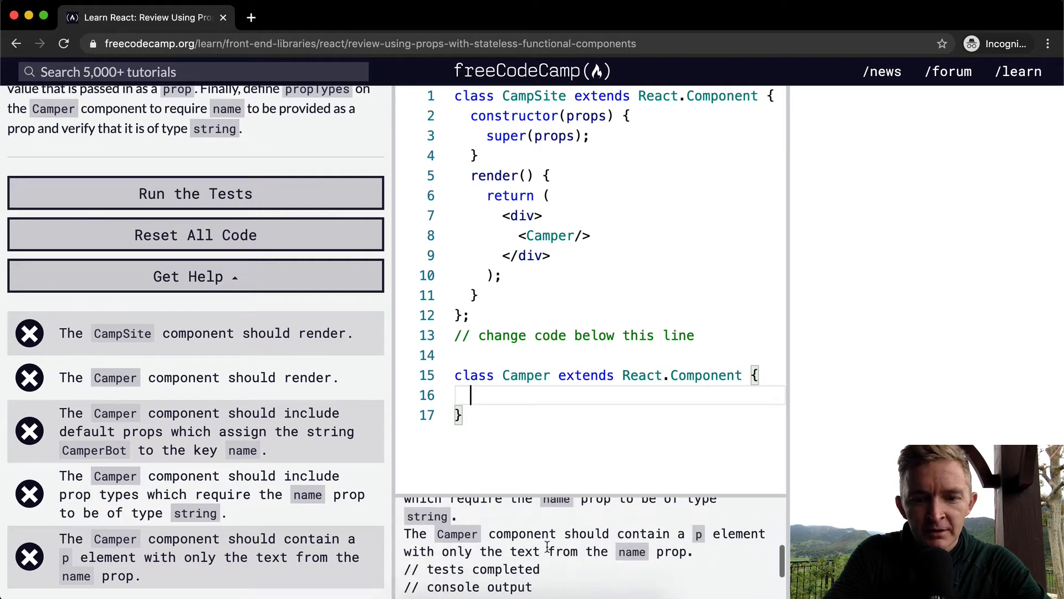
pyautogui.click(195, 193)
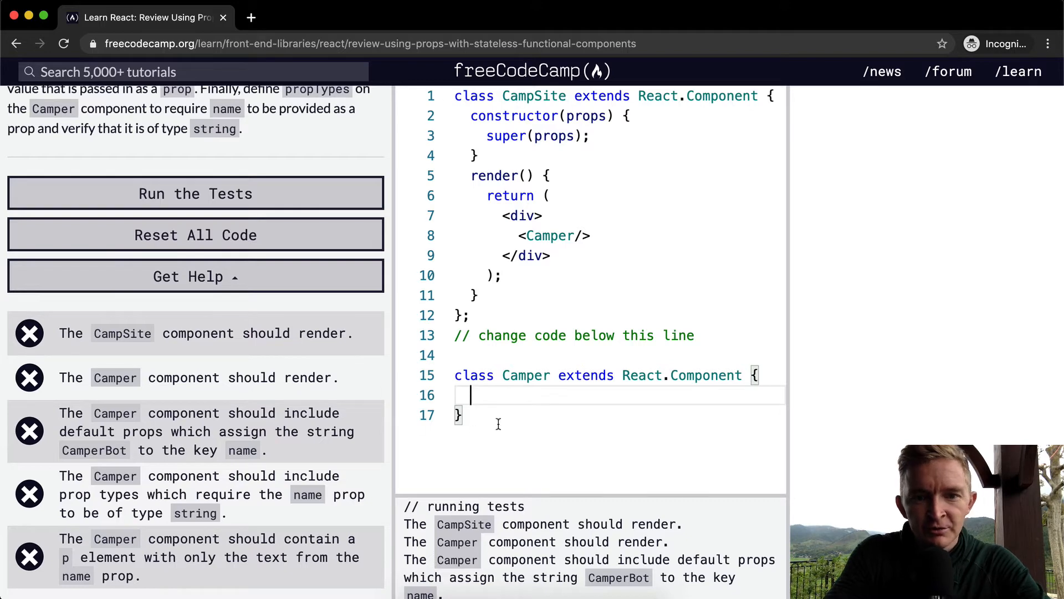
# Step: Add a render method returning an empty <div></div> to Camper and run the tests
pyautogui.write('render() {}')
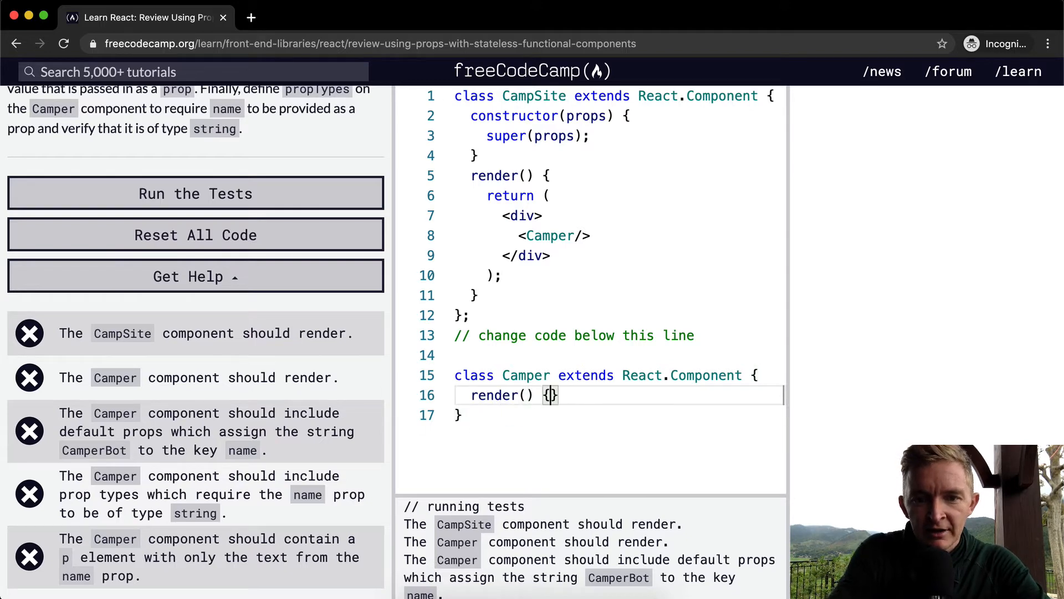
pyautogui.write('return()')
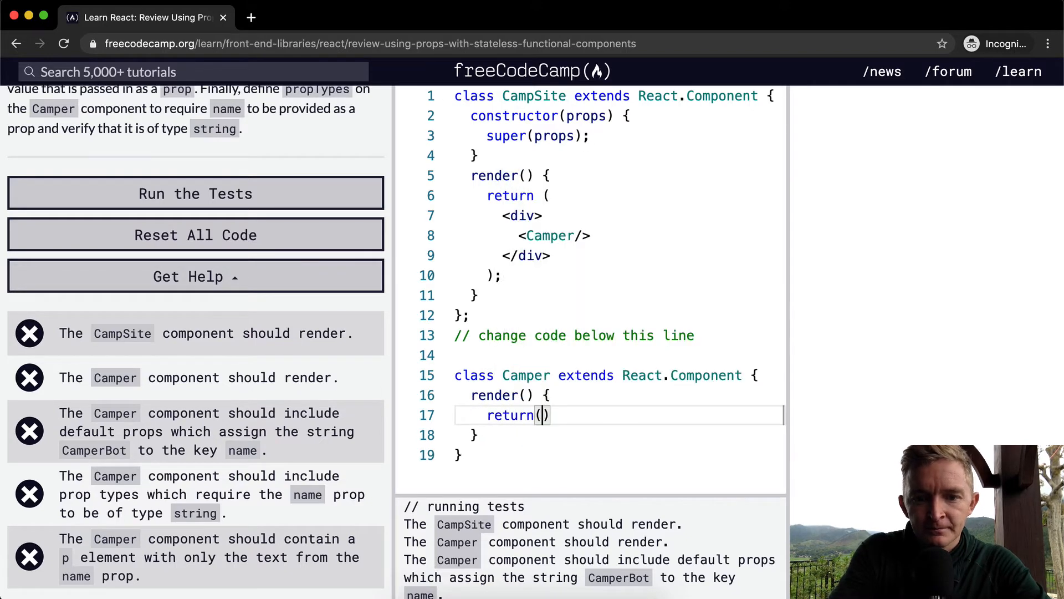
pyautogui.write('<')
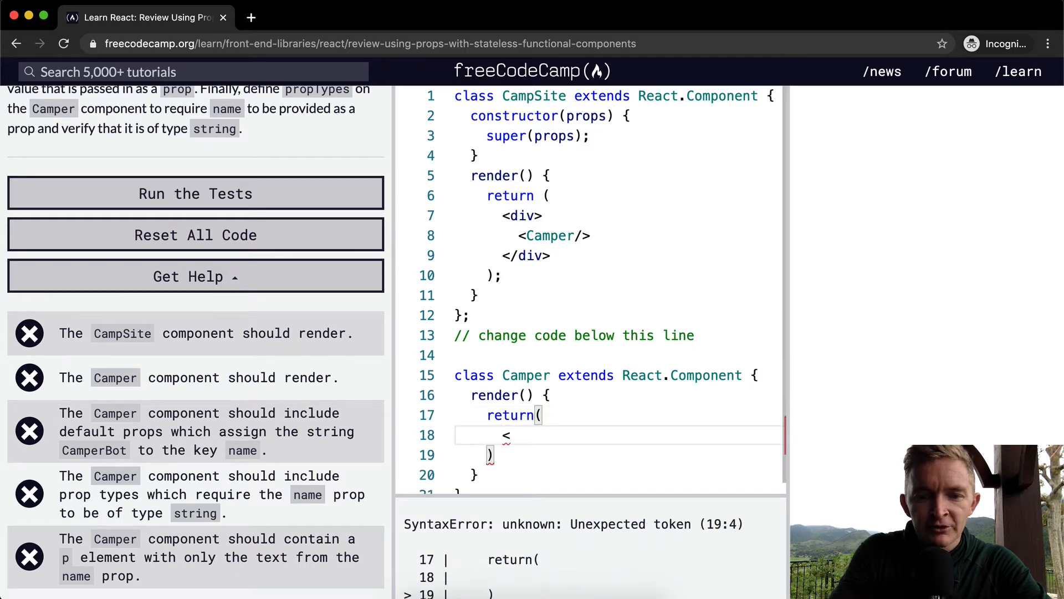
pyautogui.write('div>')
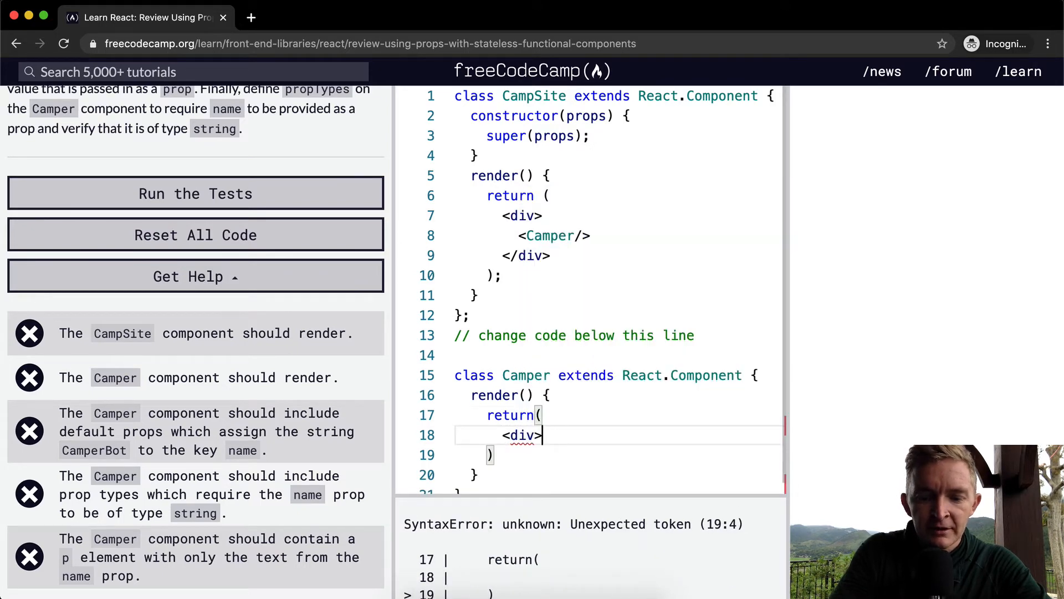
pyautogui.write('</div>')
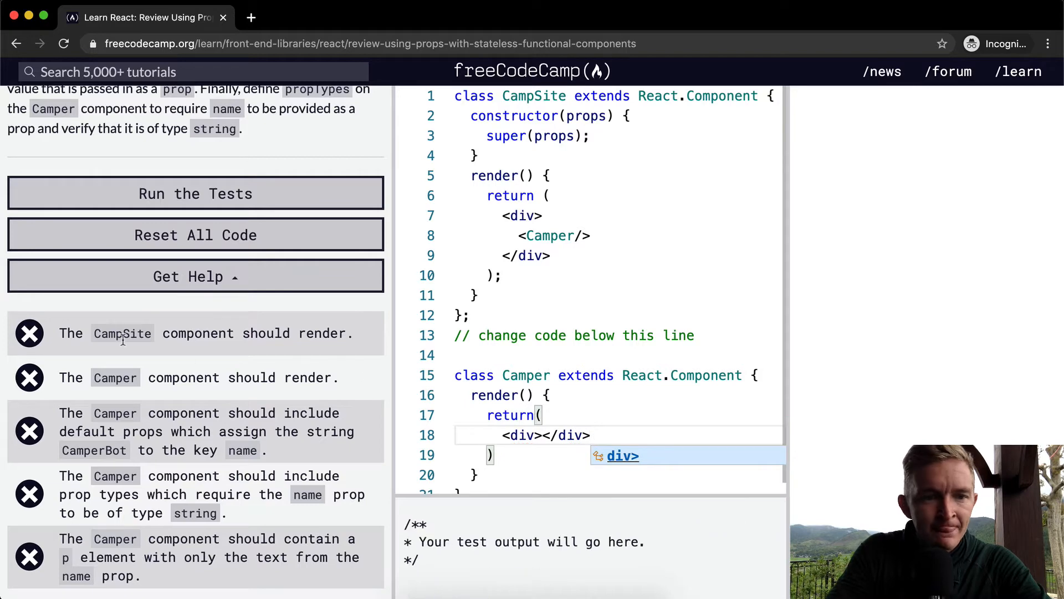
pyautogui.click(195, 192)
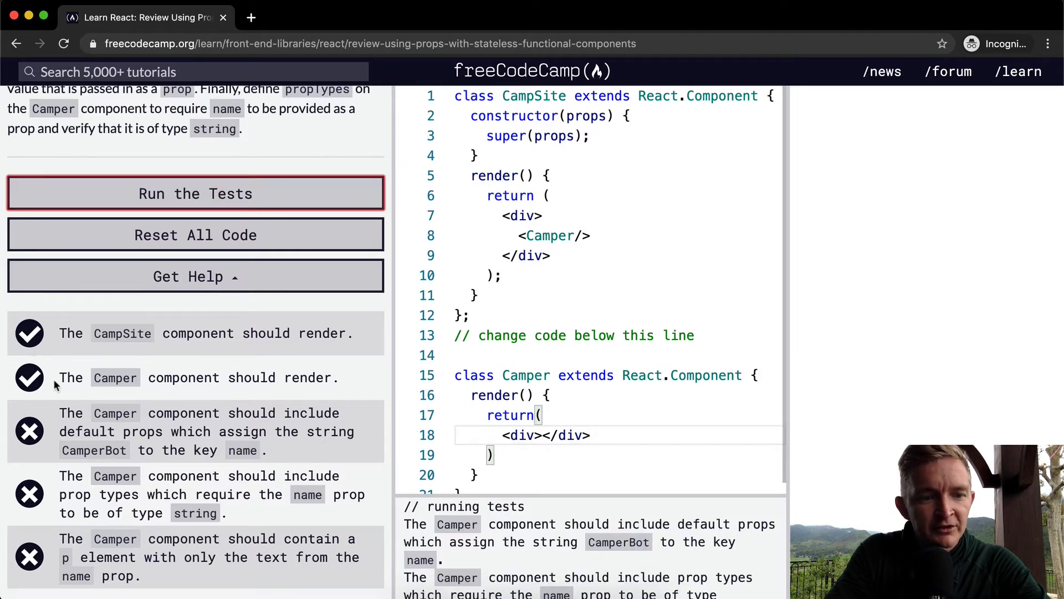
pyautogui.moveTo(288, 412)
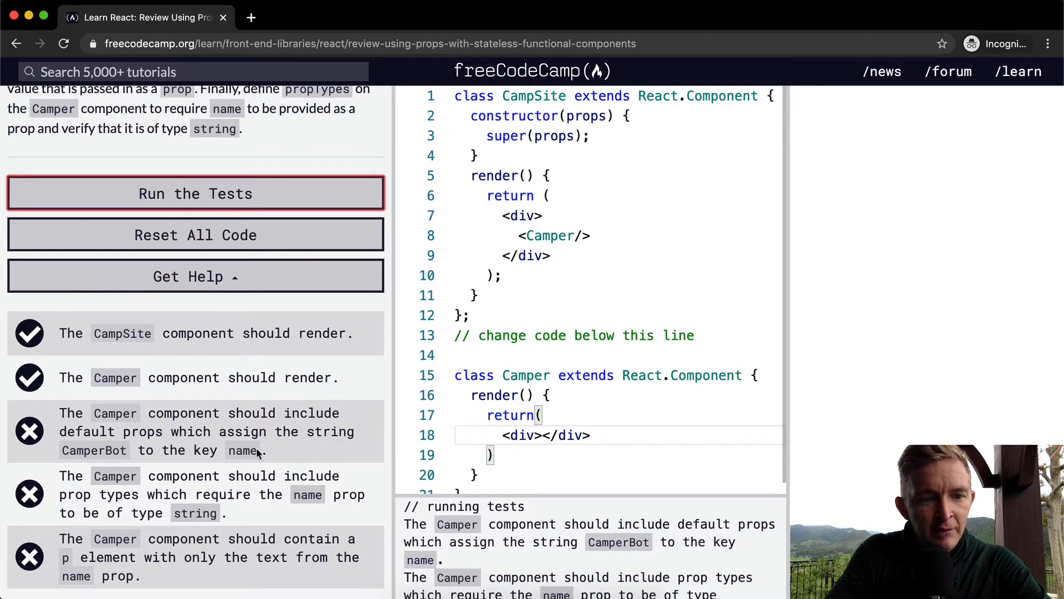
pyautogui.moveTo(241, 451)
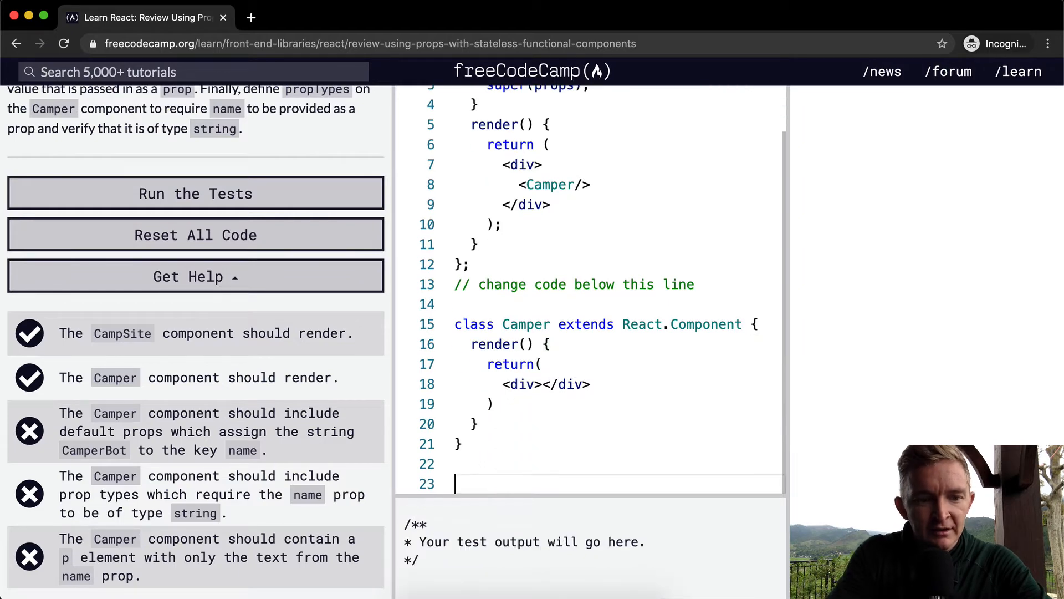
# Step: Add Camper.defaultProps = { name: "CamperBot" } and run the tests
pyautogui.write('Camper.d')
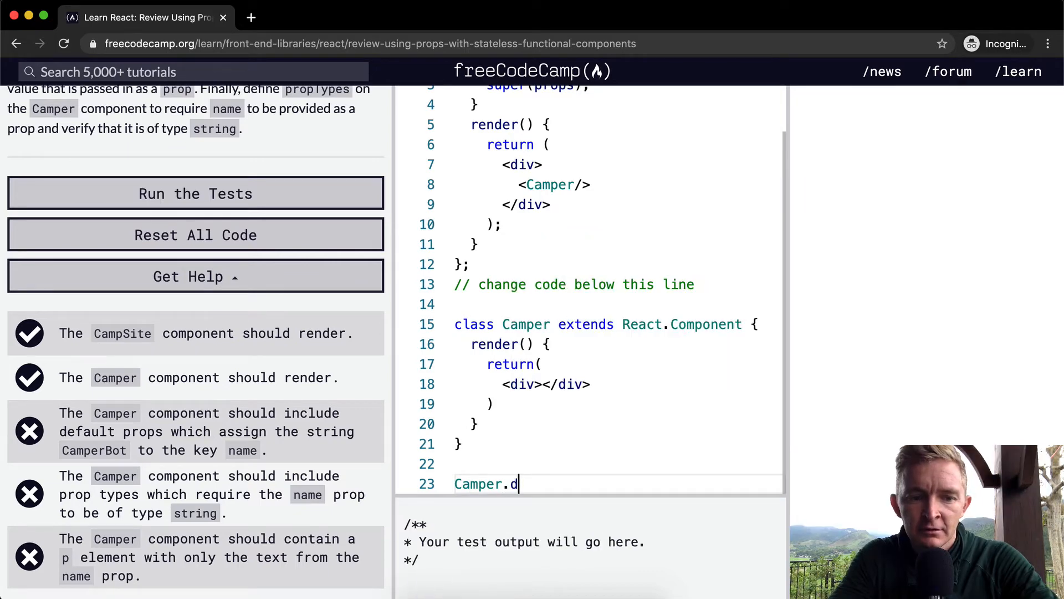
pyautogui.write('efaultProps = {')
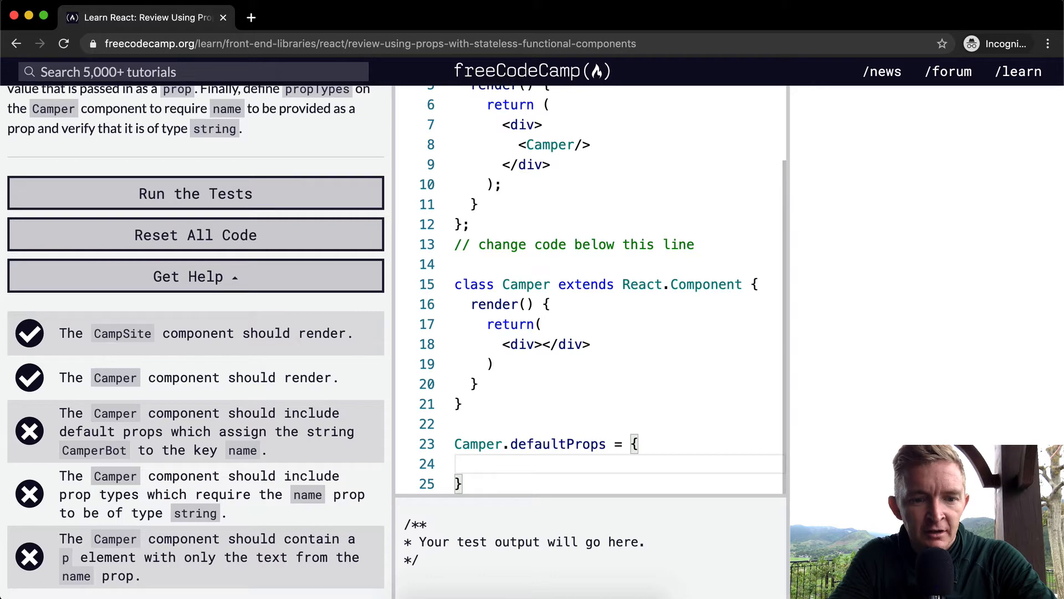
pyautogui.write('name:')
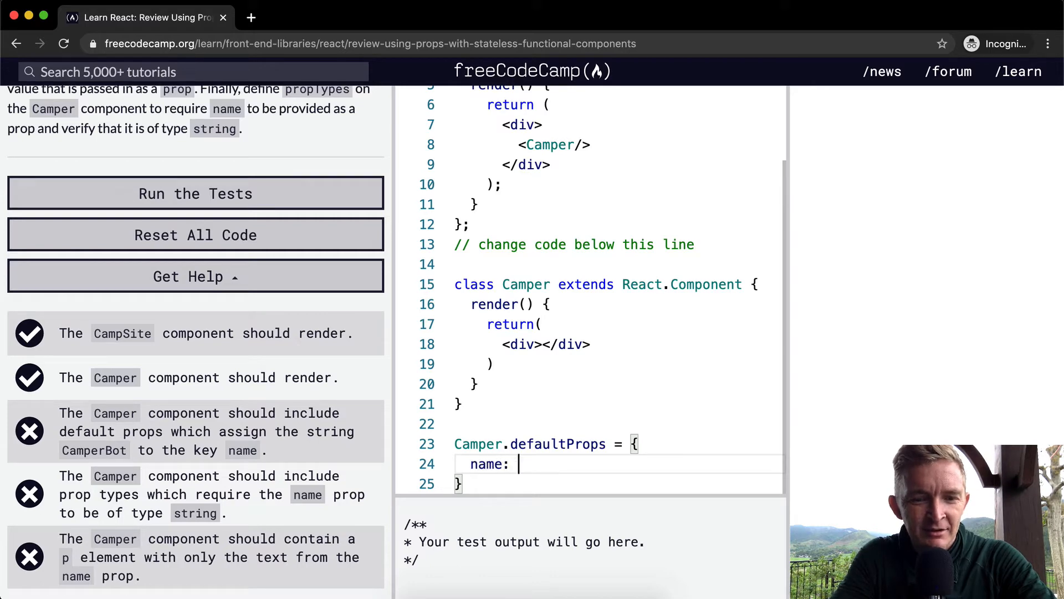
pyautogui.write('"Camp"')
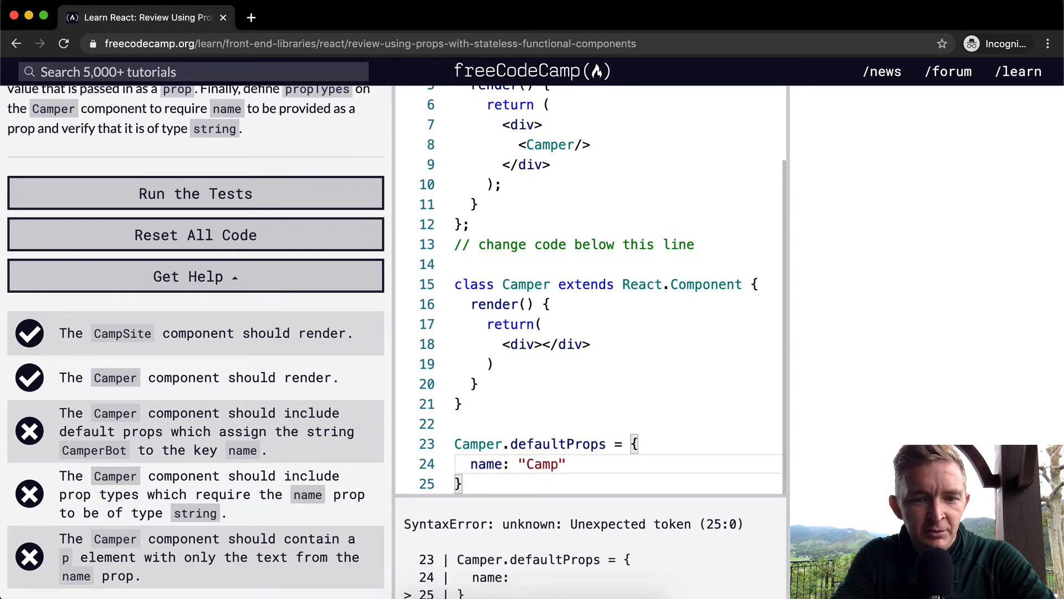
pyautogui.write('er')
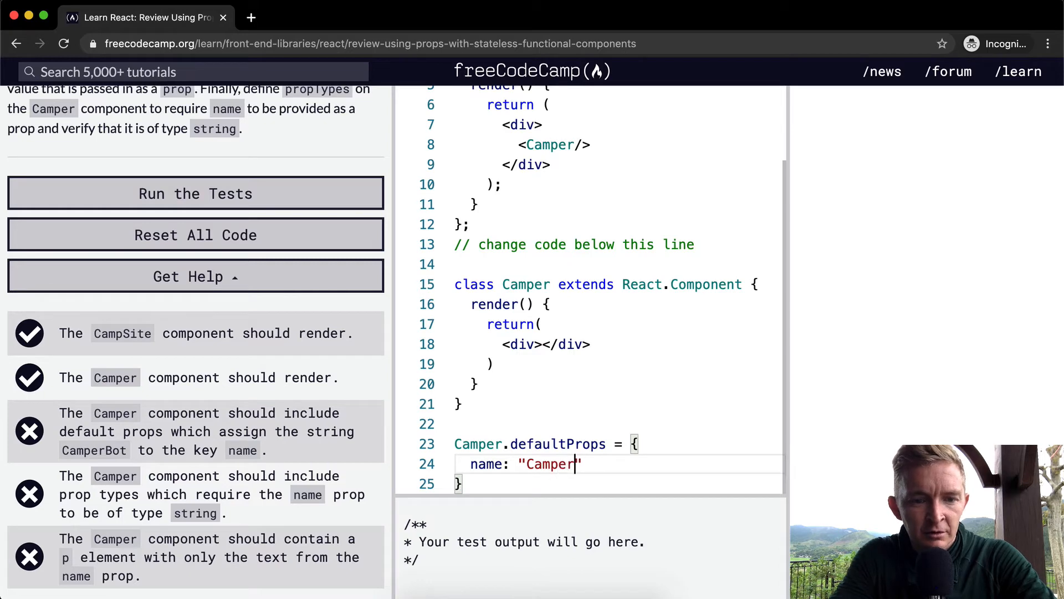
pyautogui.write('Bot')
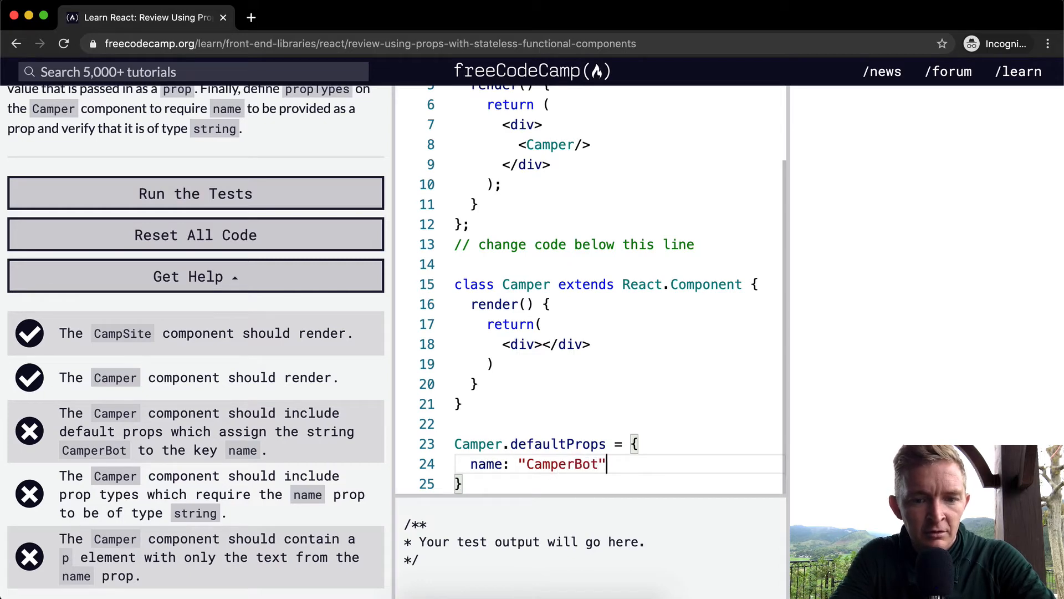
pyautogui.write(';')
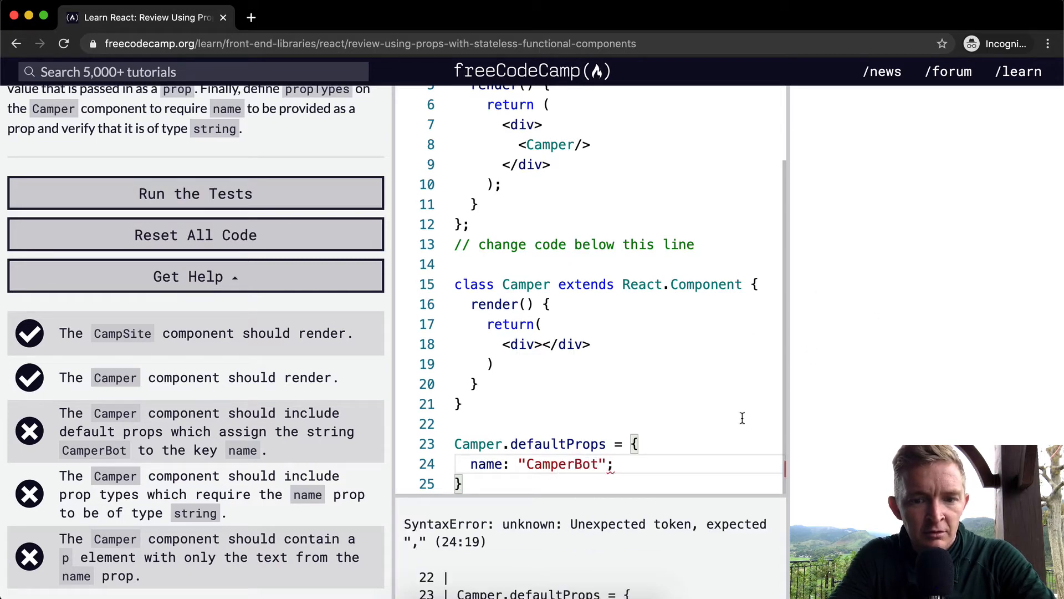
pyautogui.click(195, 235)
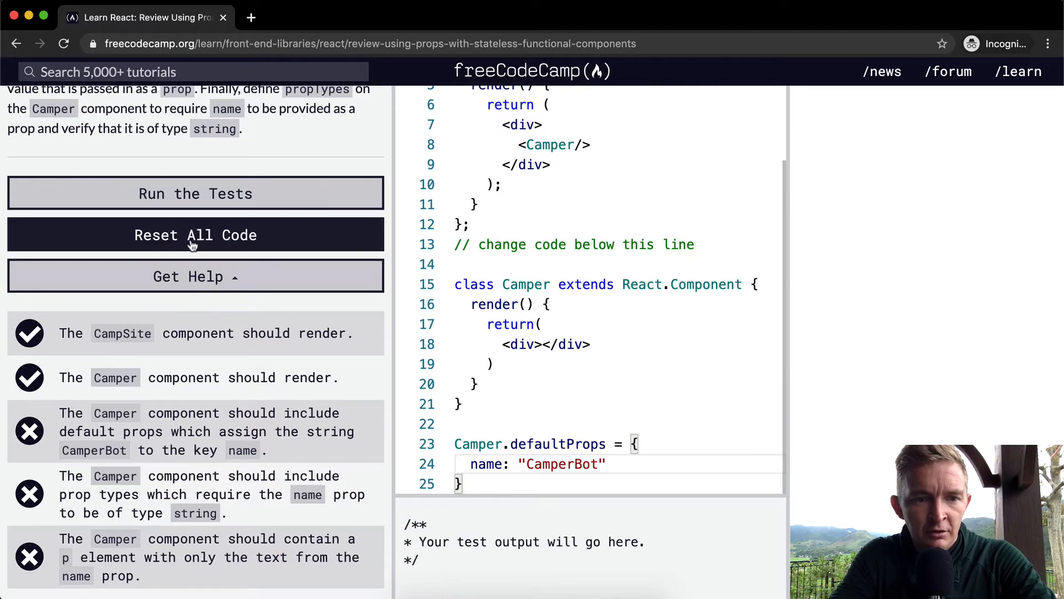
pyautogui.click(195, 193)
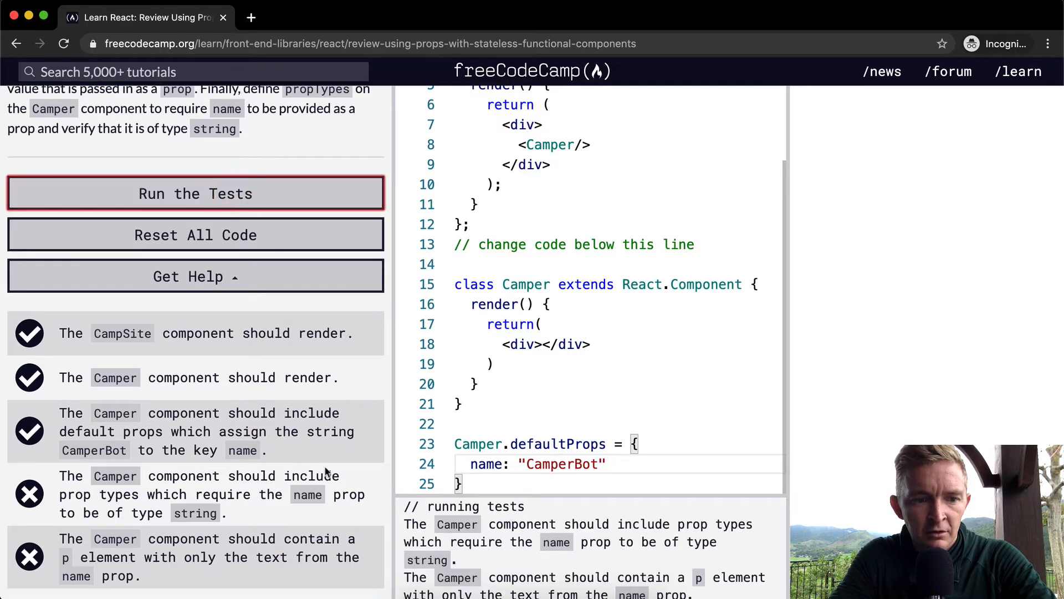
pyautogui.moveTo(275, 451)
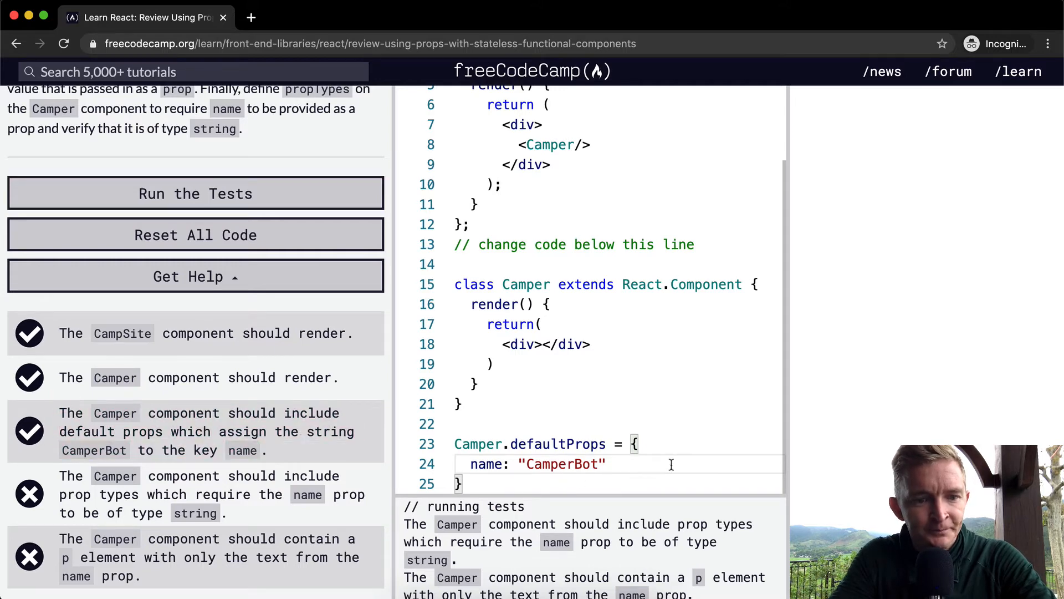
pyautogui.moveTo(201, 486)
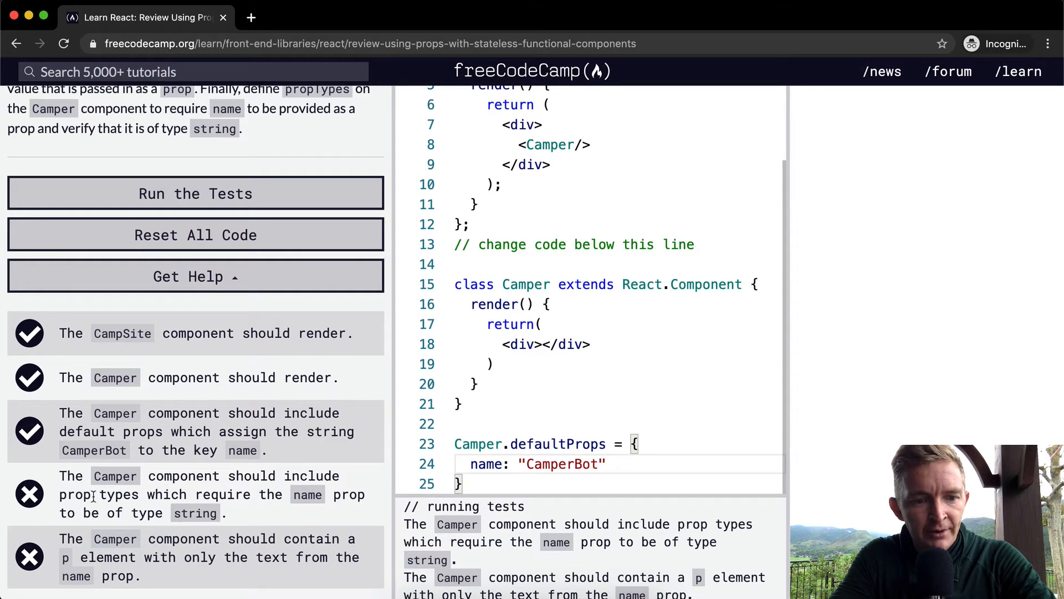
pyautogui.moveTo(206, 498)
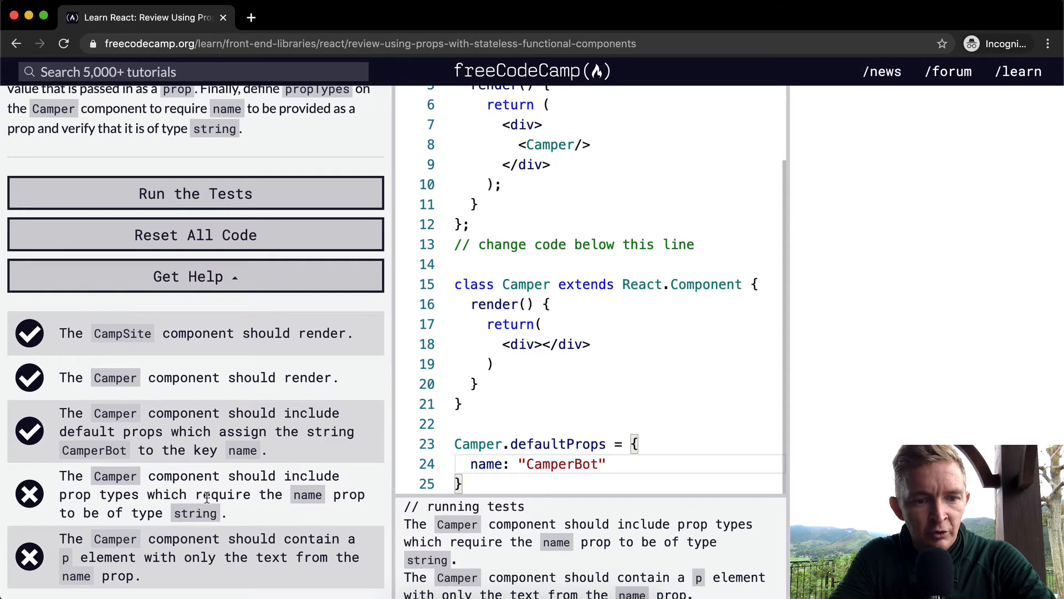
pyautogui.moveTo(346, 501)
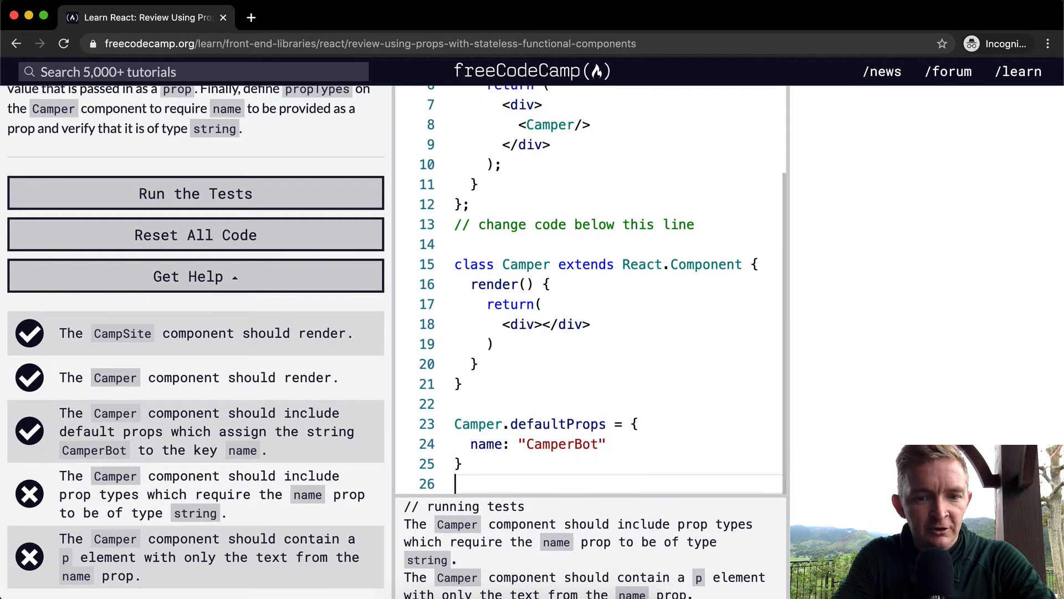
# Step: Add Camper.propTypes = { name: propTypes.string.isRequired } below the defaultProps block
pyautogui.write('Camper.propType')
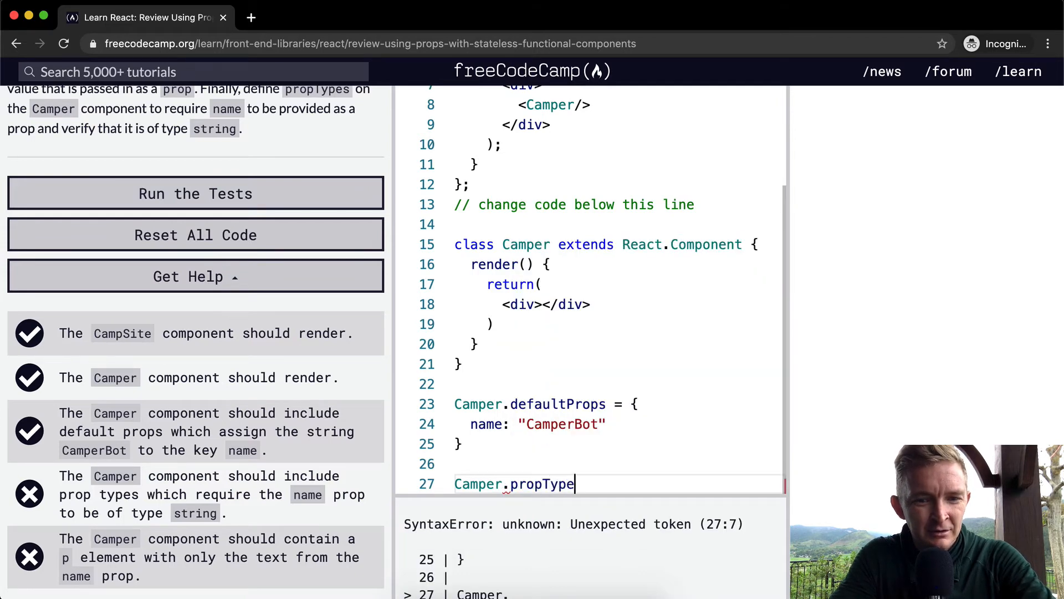
pyautogui.write('s = {')
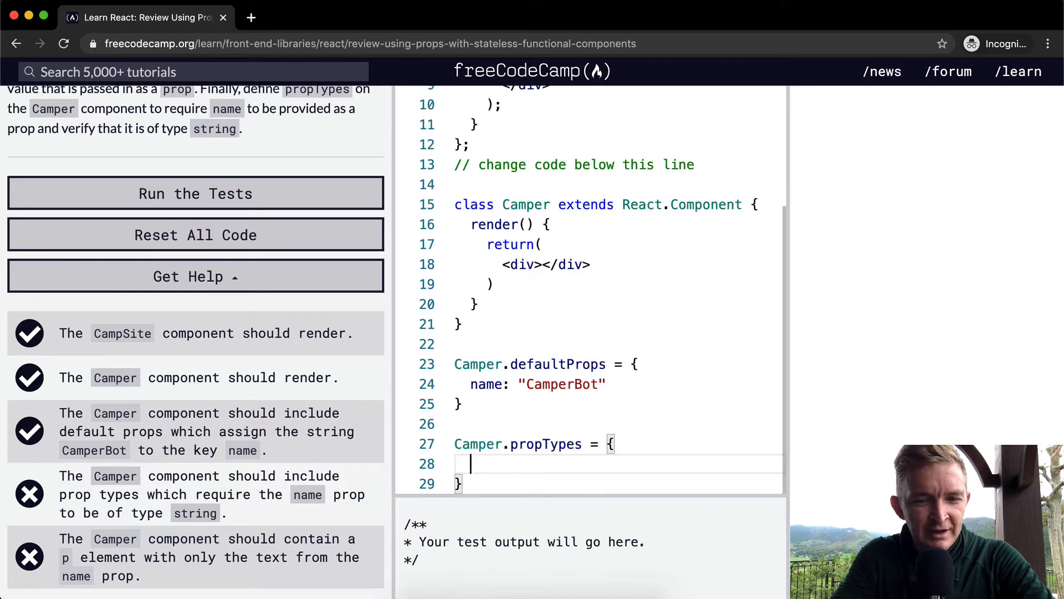
pyautogui.write('name:')
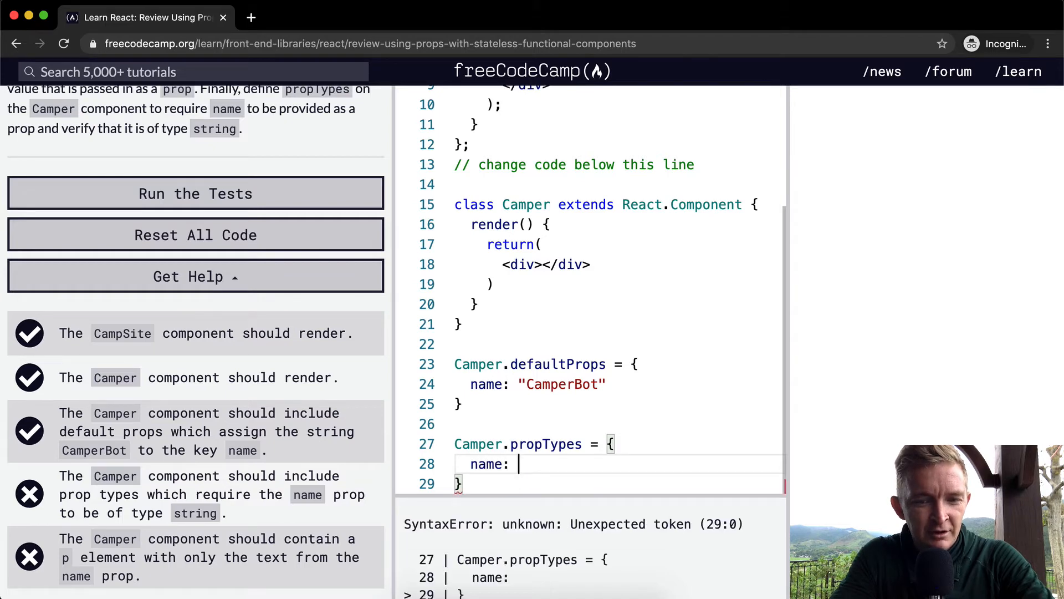
pyautogui.write('propTypes')
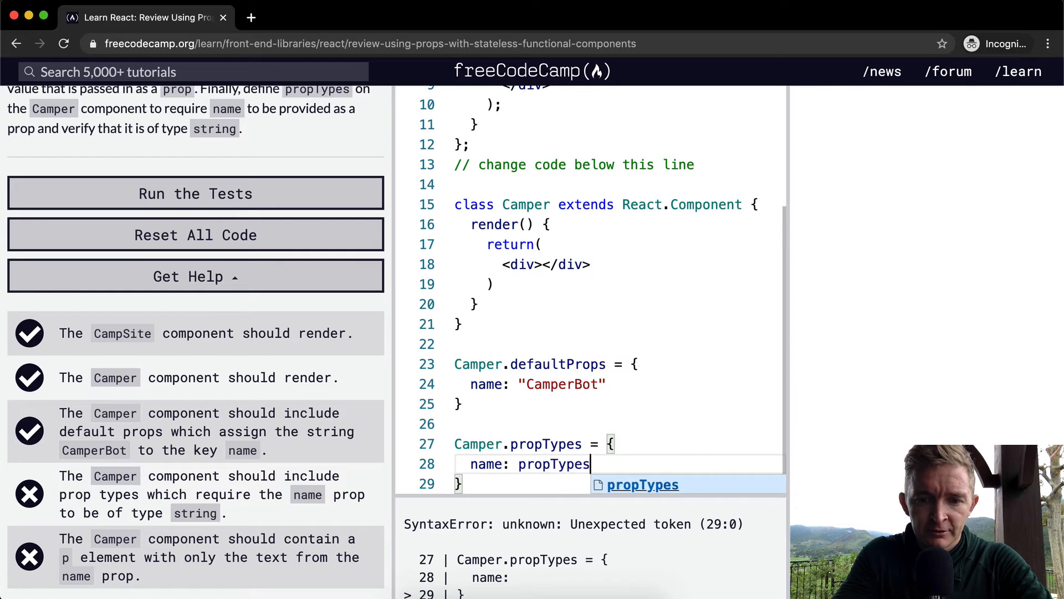
pyautogui.write('.string')
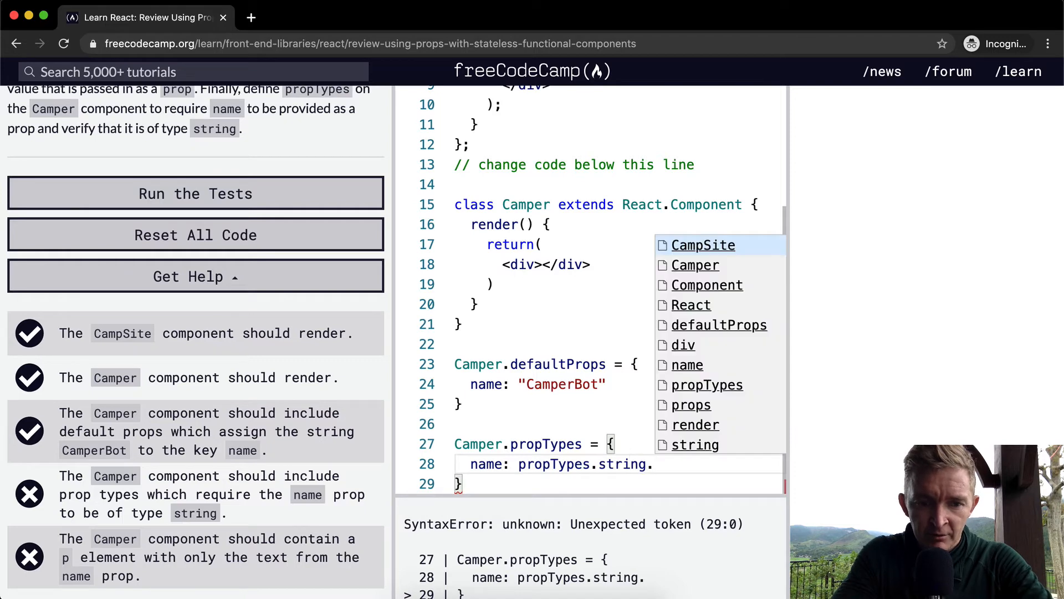
pyautogui.write('.isRequire')
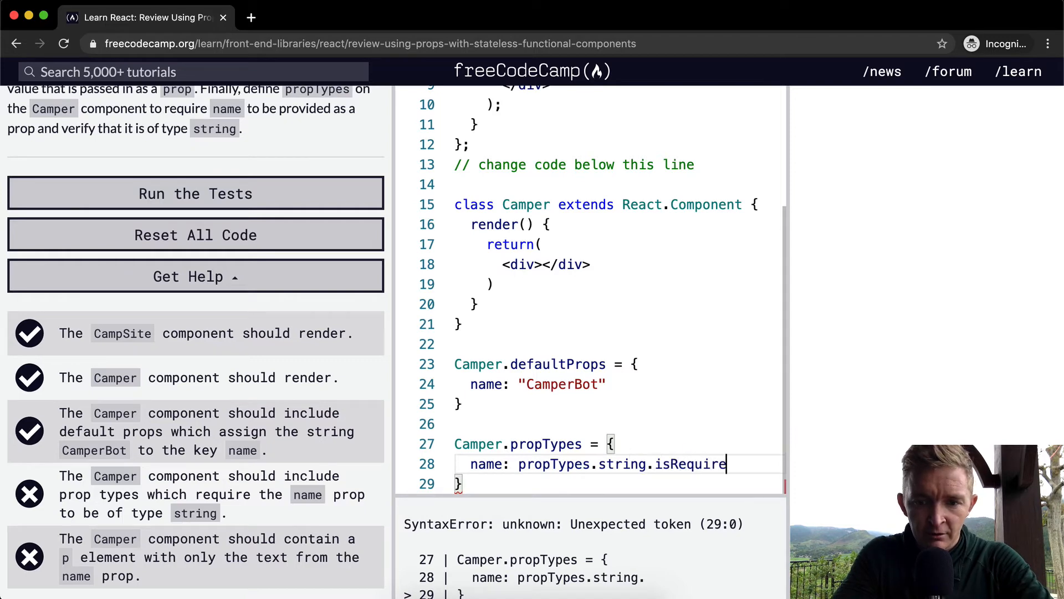
pyautogui.write('d')
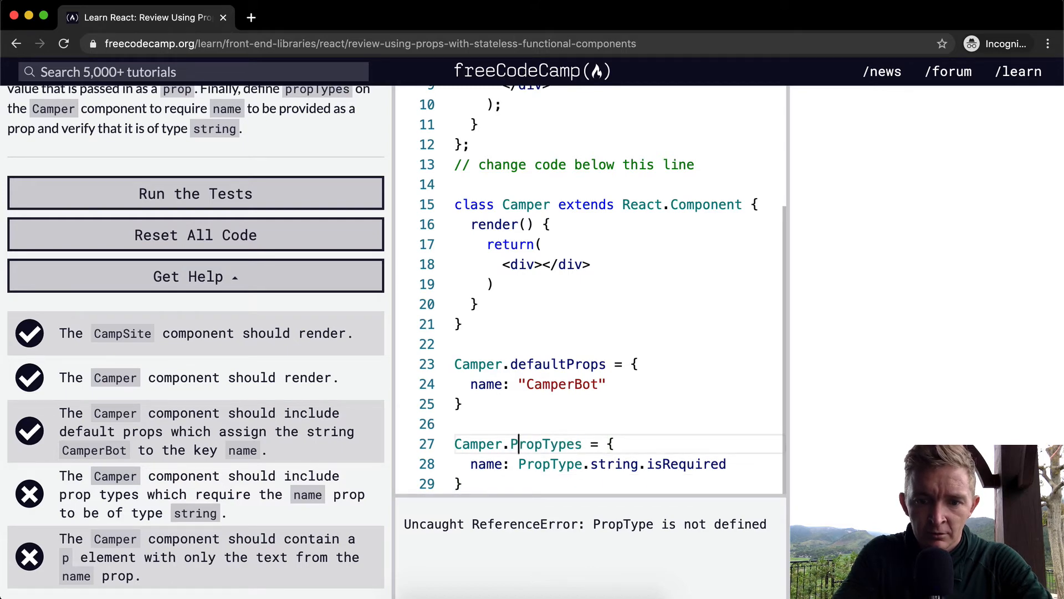
# Step: Correct the rule to PropTypes.string.isRequired and rerun the tests so the prop types check passes
pyautogui.write('propTypes')
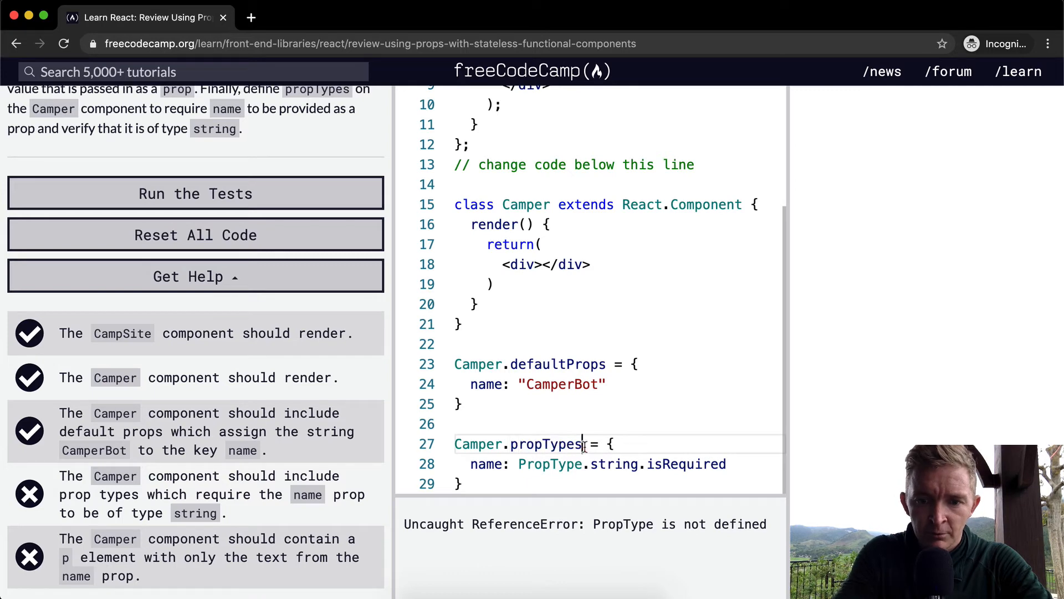
pyautogui.press('Backspace')
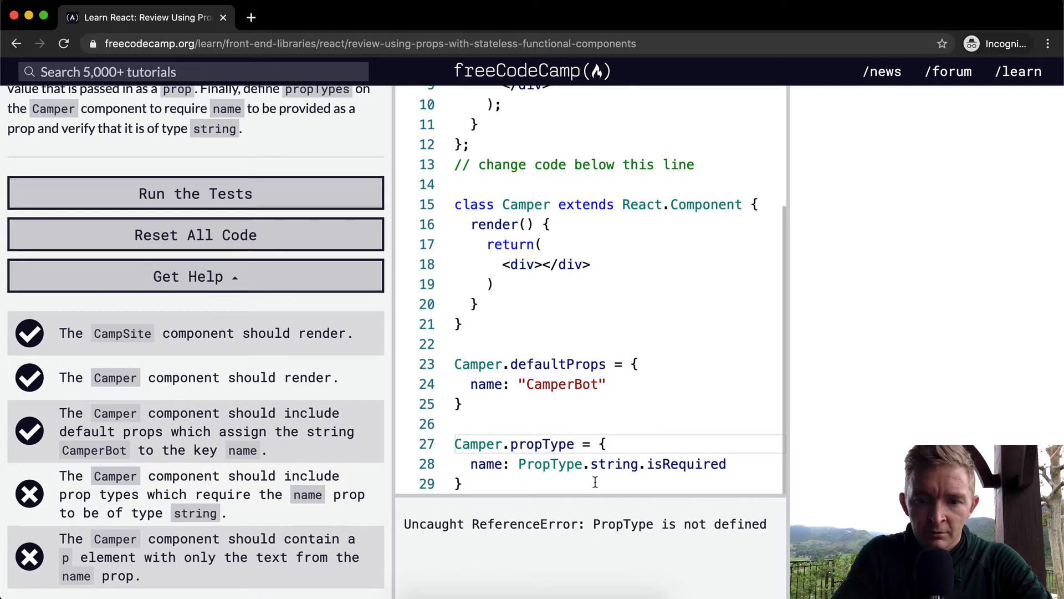
pyautogui.write('ss')
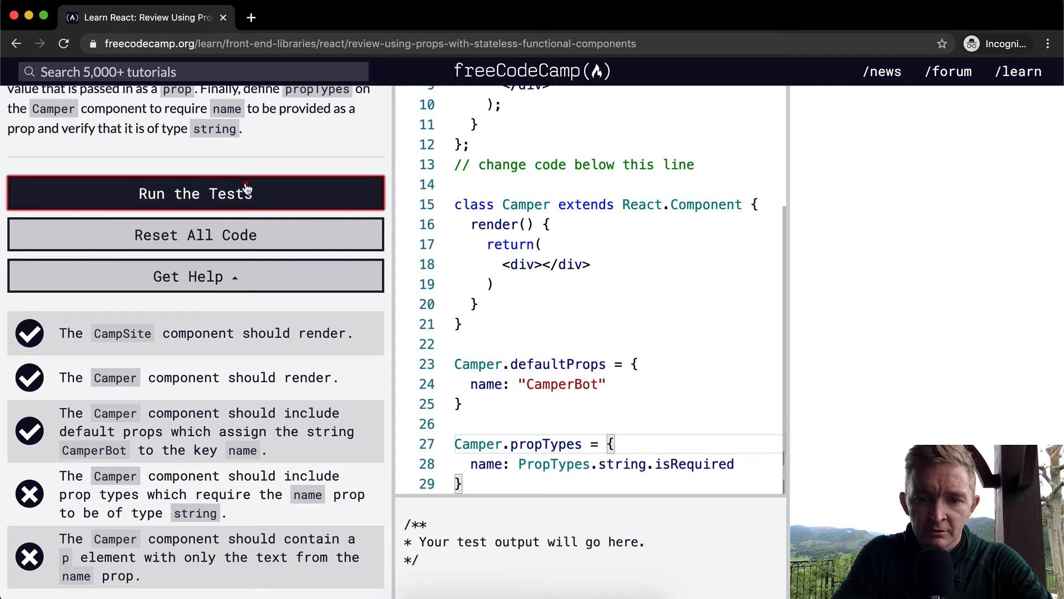
pyautogui.click(195, 193)
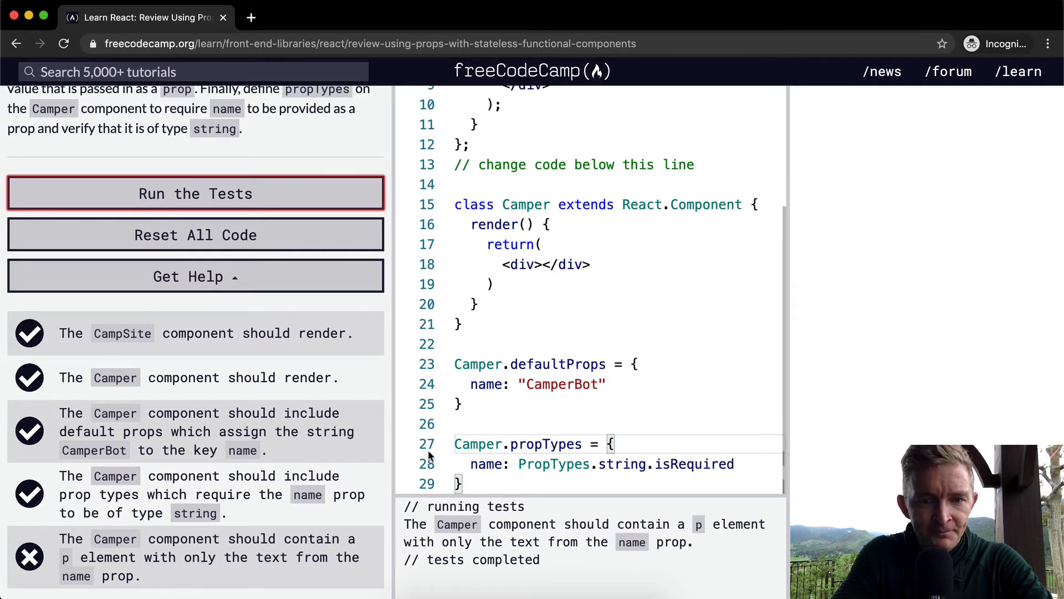
pyautogui.scroll(3)
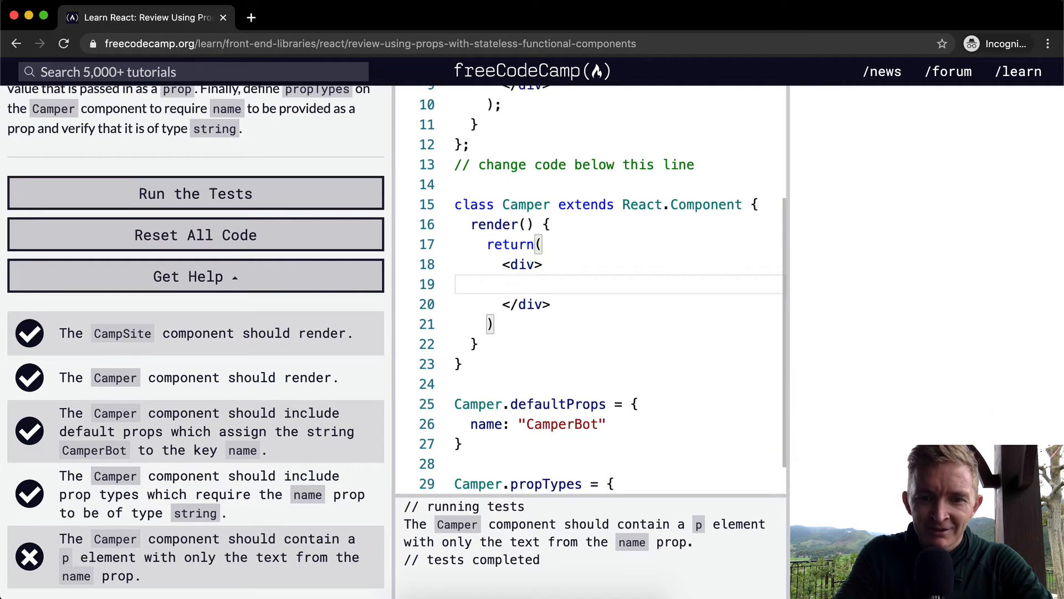
# Step: Add <p>{this.props.name}</p> inside Camper's div and run the tests
pyautogui.write('<p></p>')
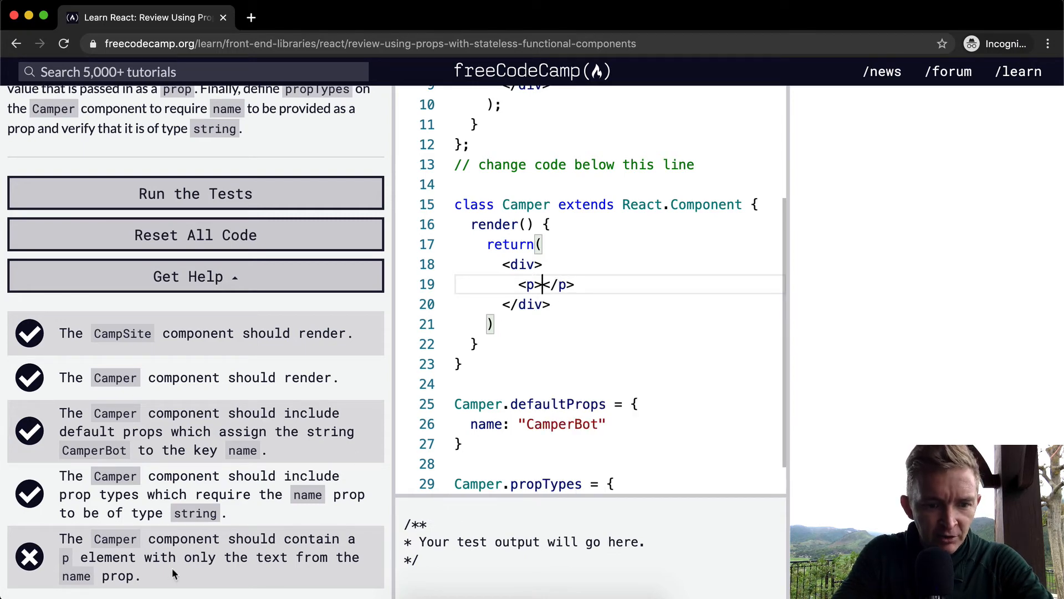
pyautogui.moveTo(502, 347)
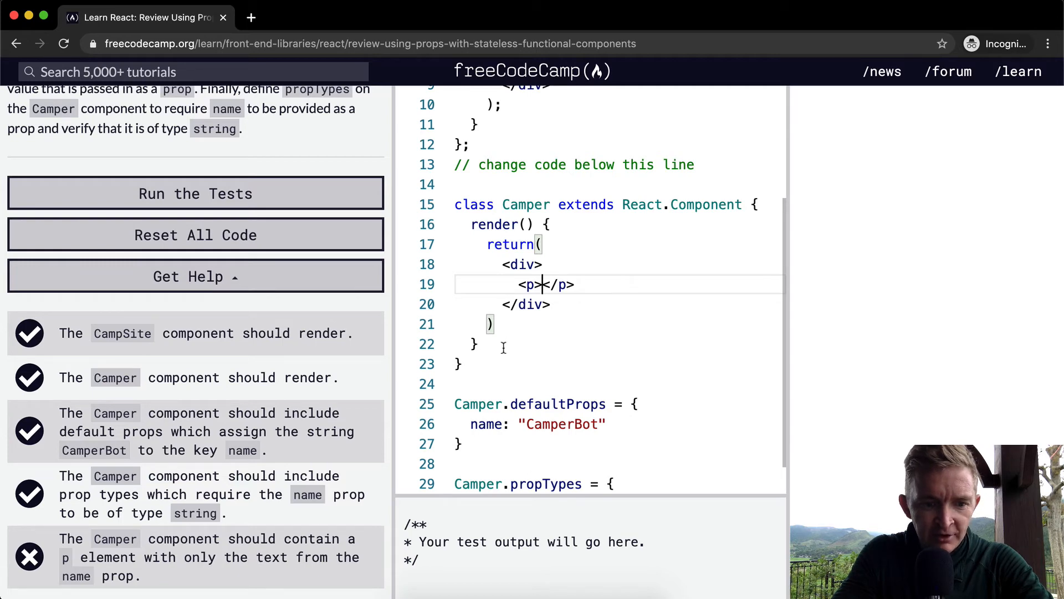
pyautogui.write('{')
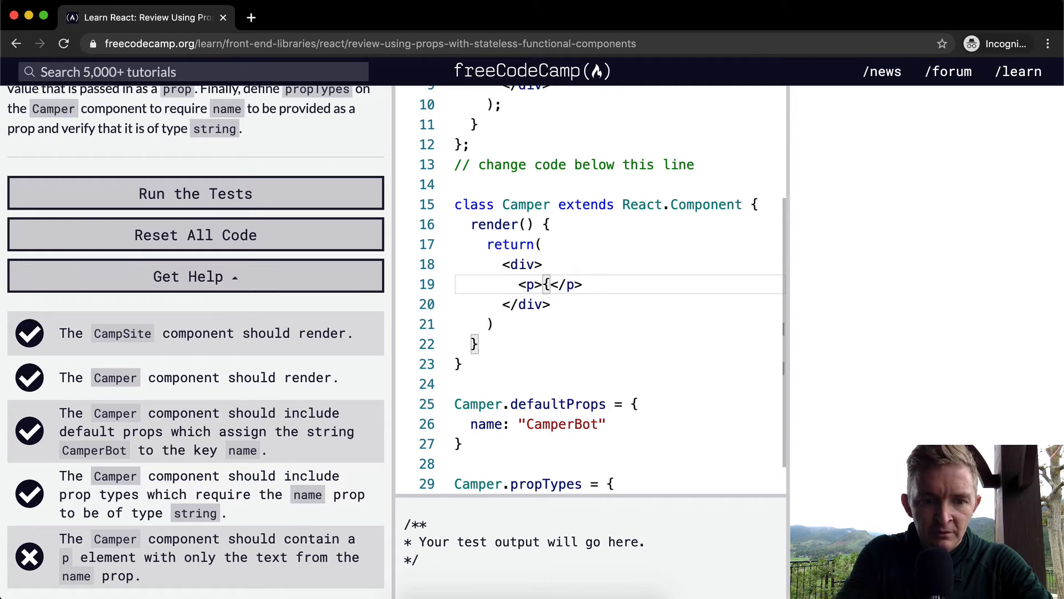
pyautogui.write('}')
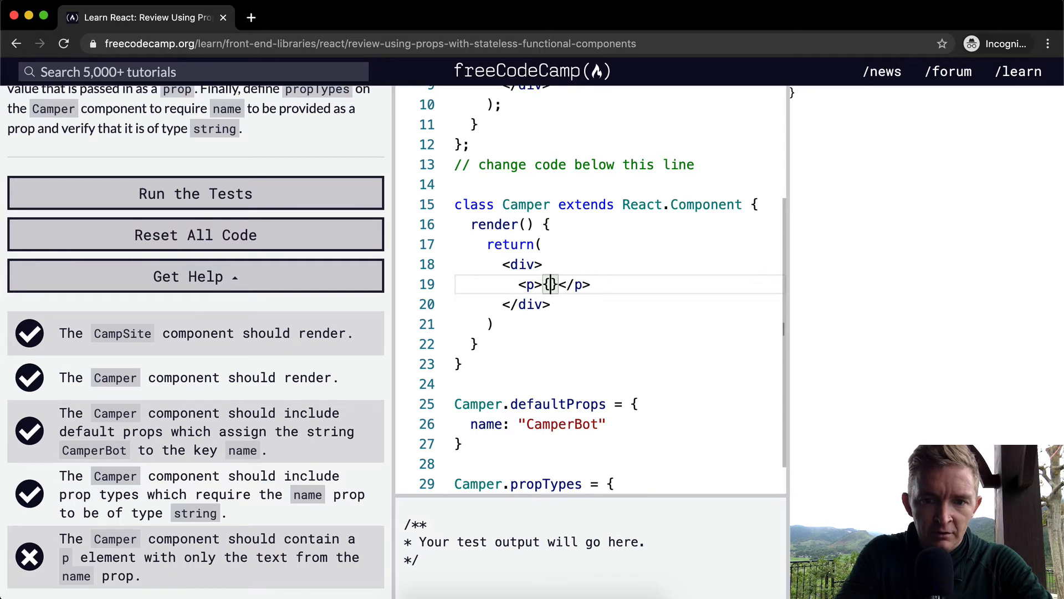
pyautogui.write('this.na')
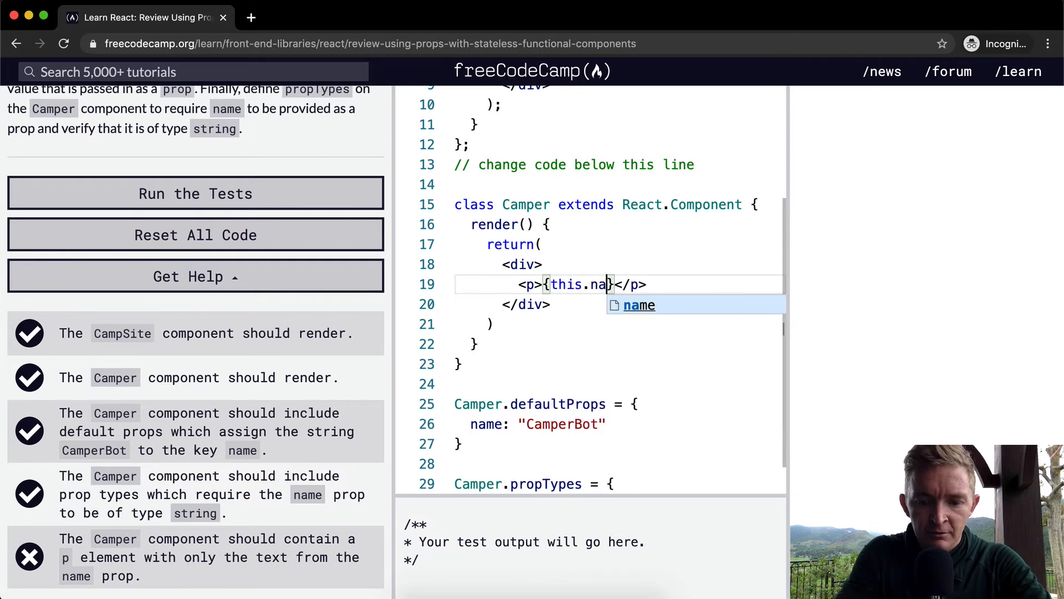
pyautogui.write('me')
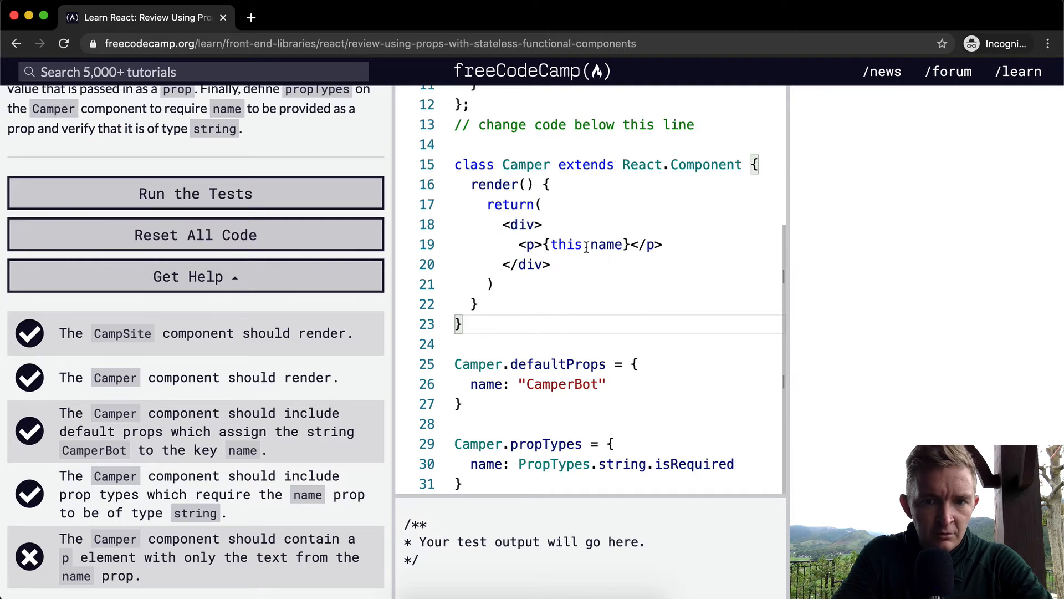
pyautogui.write('.props.')
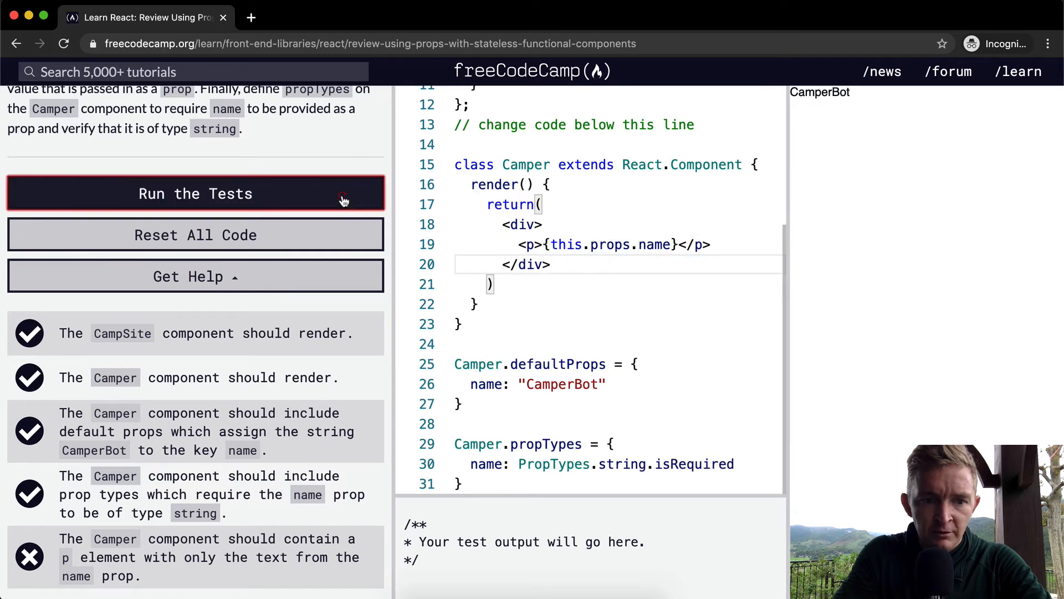
pyautogui.click(195, 193)
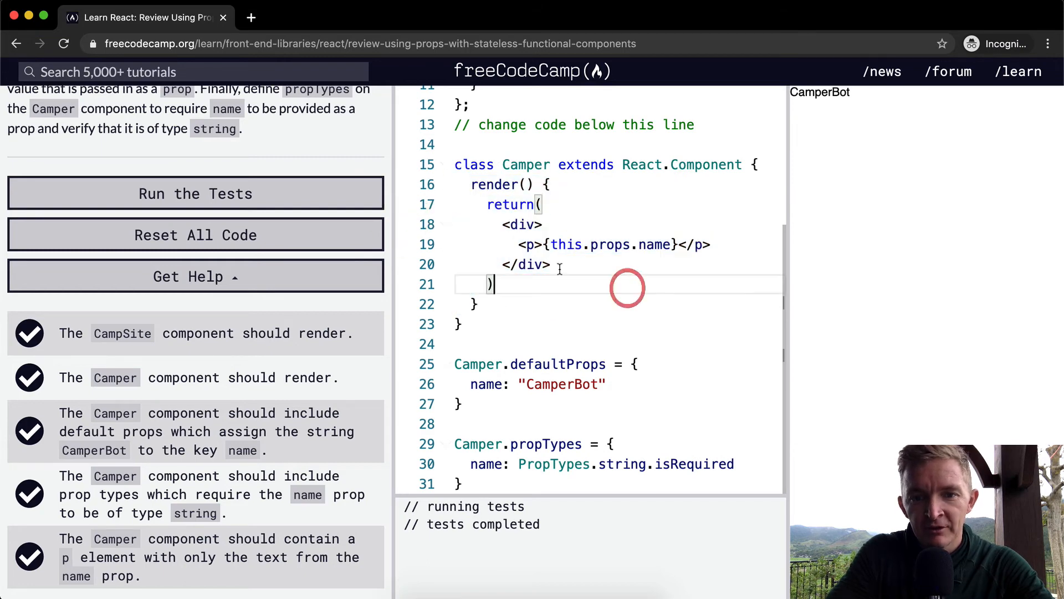
pyautogui.doubleClick(610, 244)
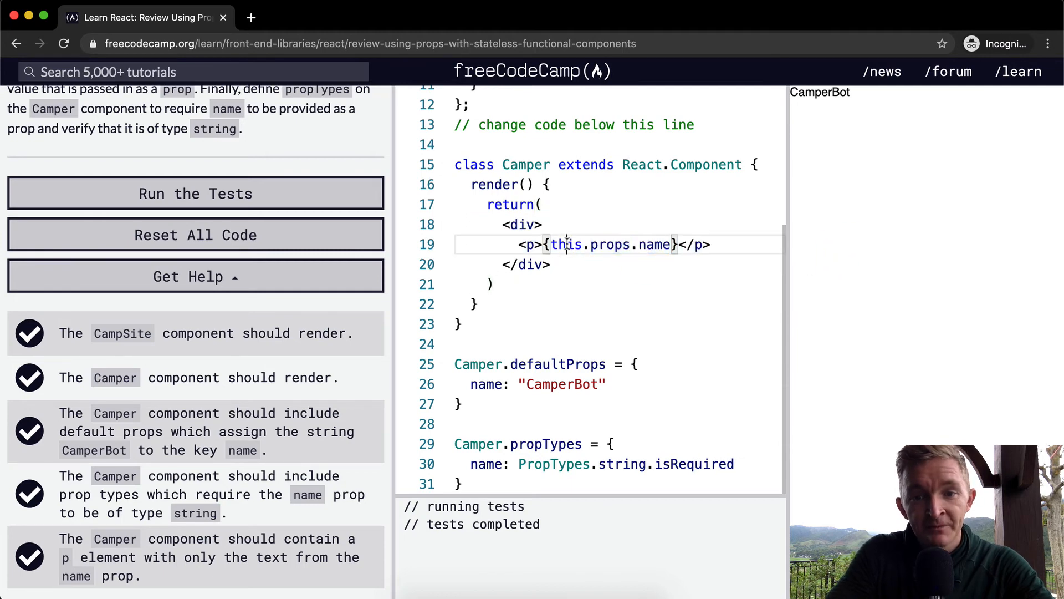
pyautogui.click(568, 284)
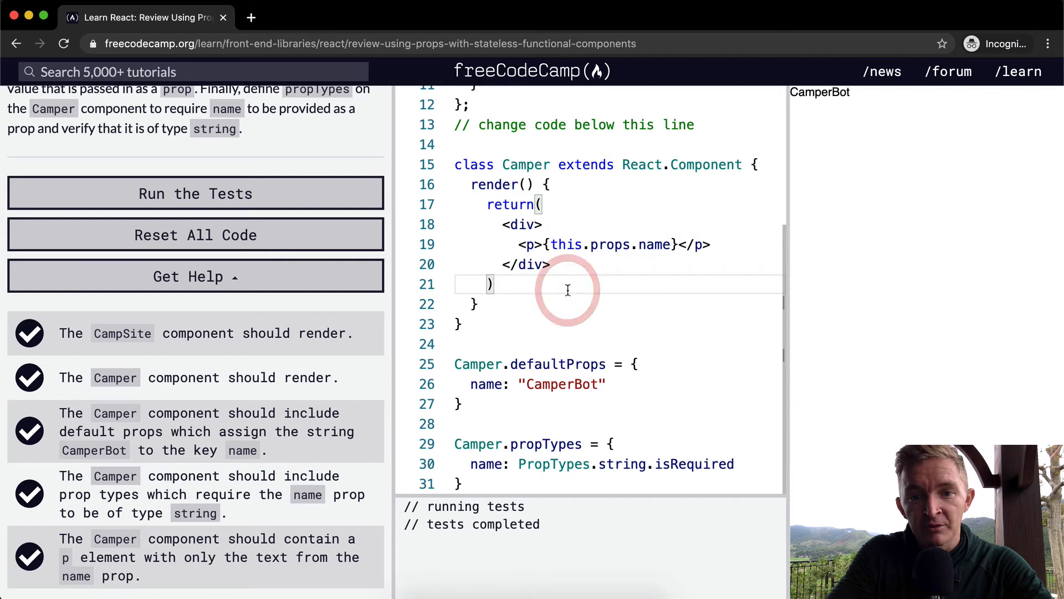
pyautogui.scroll(3)
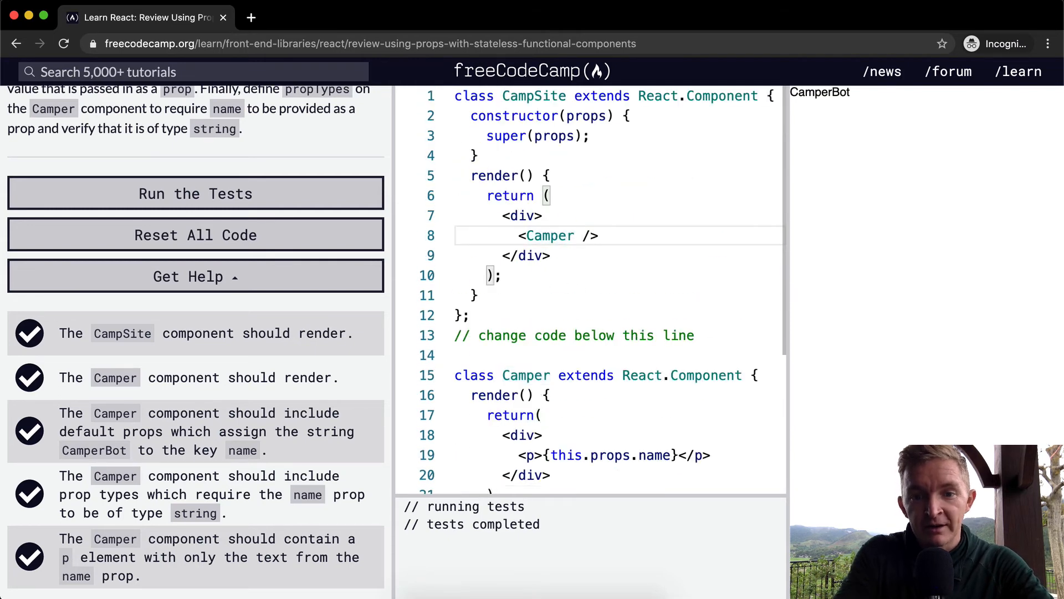
pyautogui.write('name')
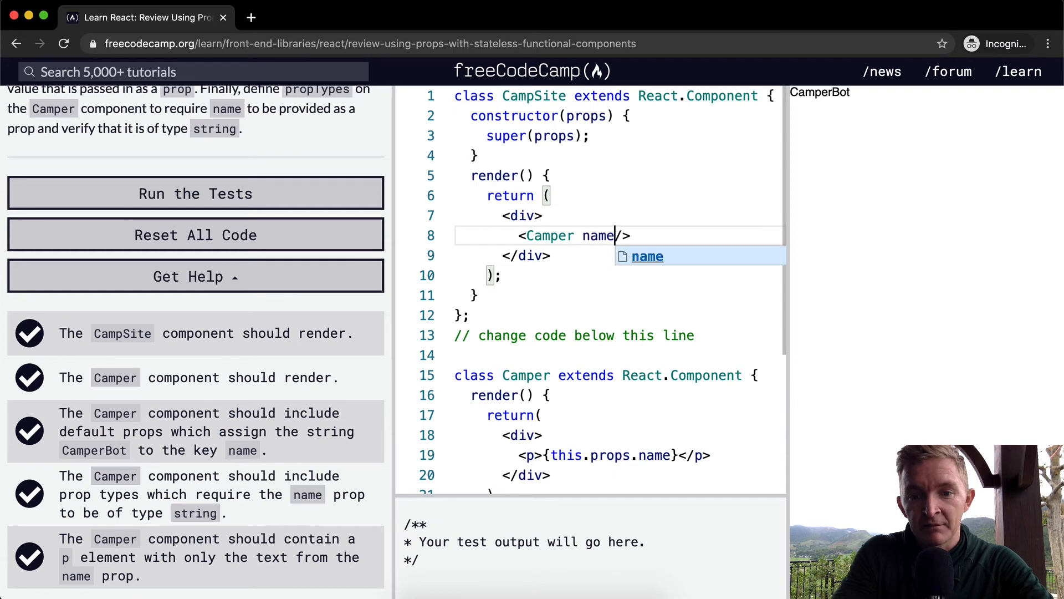
pyautogui.write('={}')
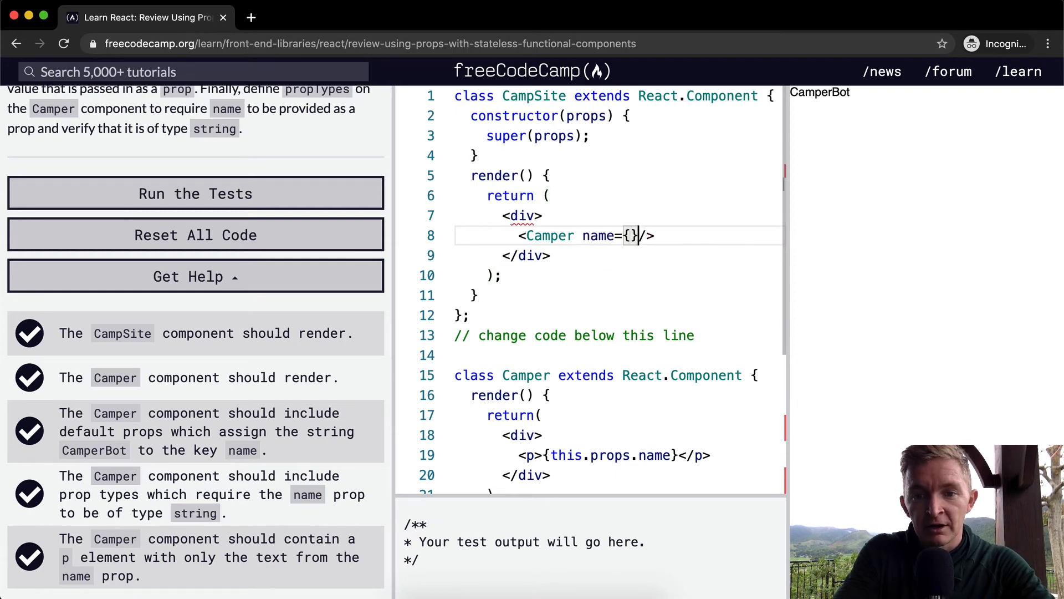
pyautogui.write('"UP"')
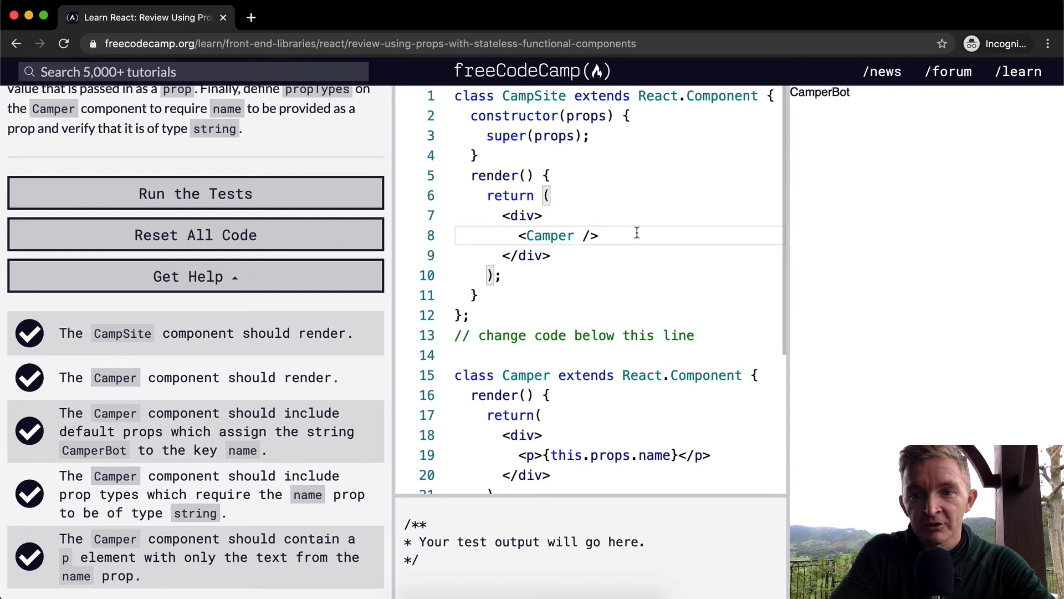
pyautogui.scroll(-3)
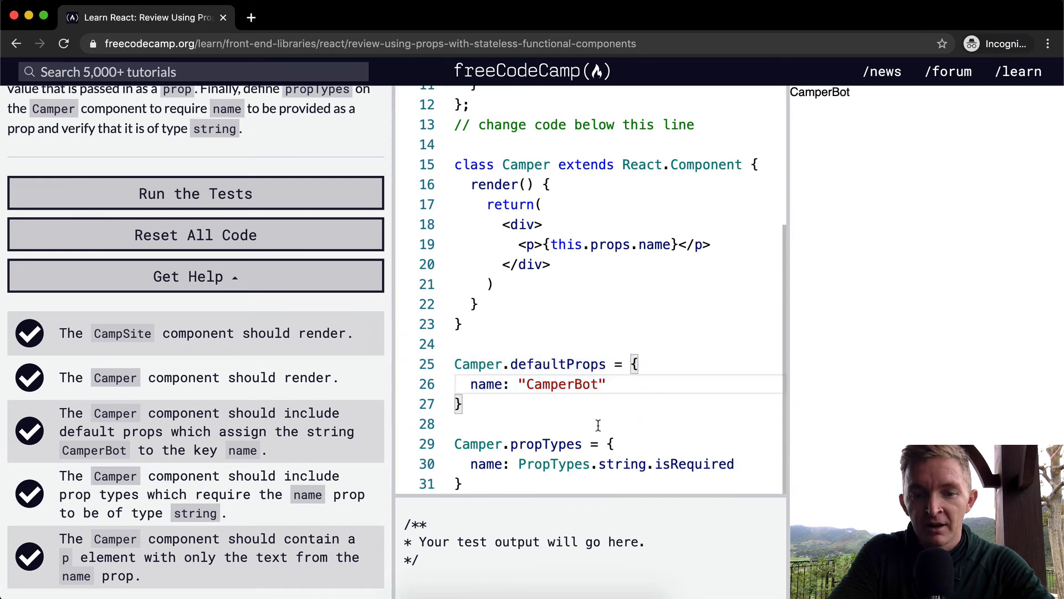
pyautogui.doubleClick(546, 444)
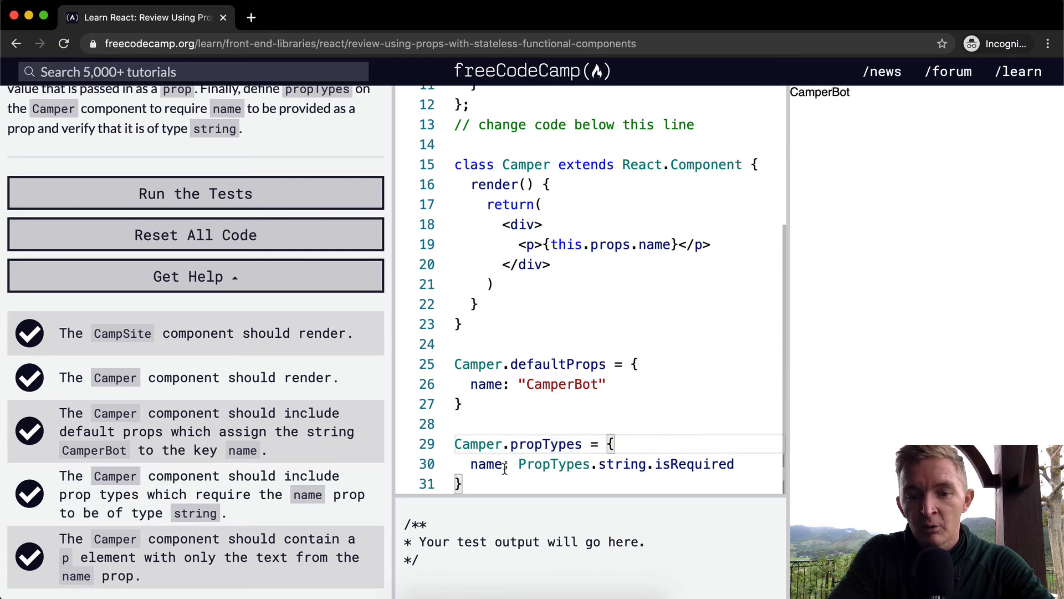
pyautogui.doubleClick(552, 463)
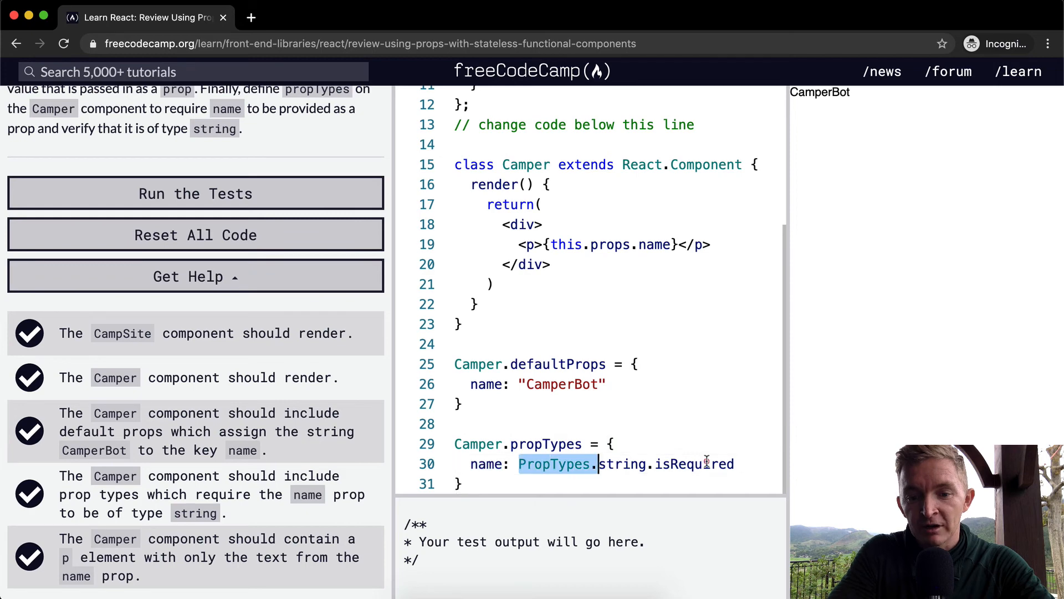
pyautogui.scroll(3)
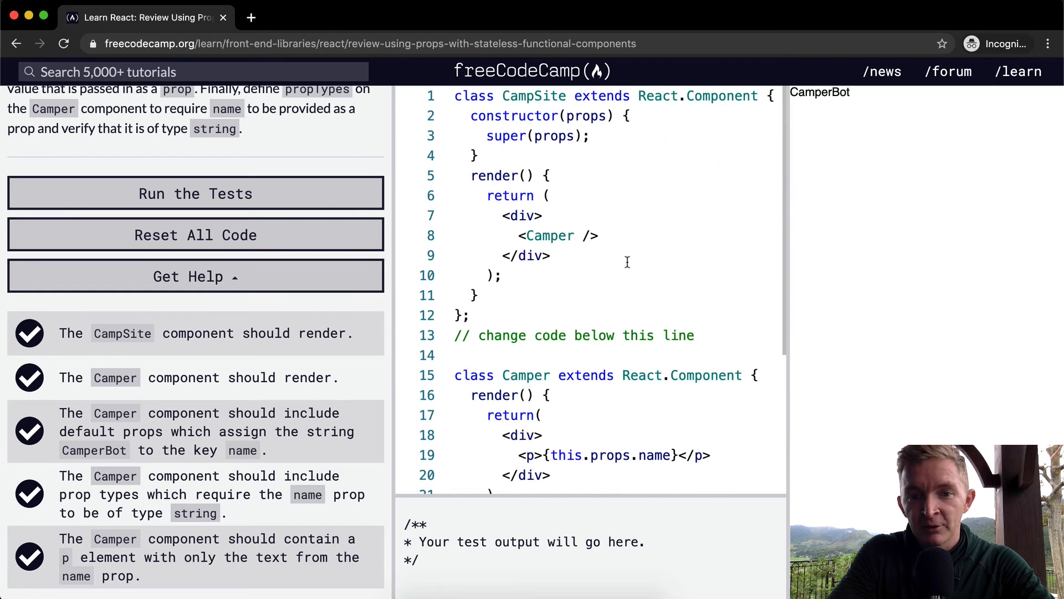
pyautogui.write('name=""')
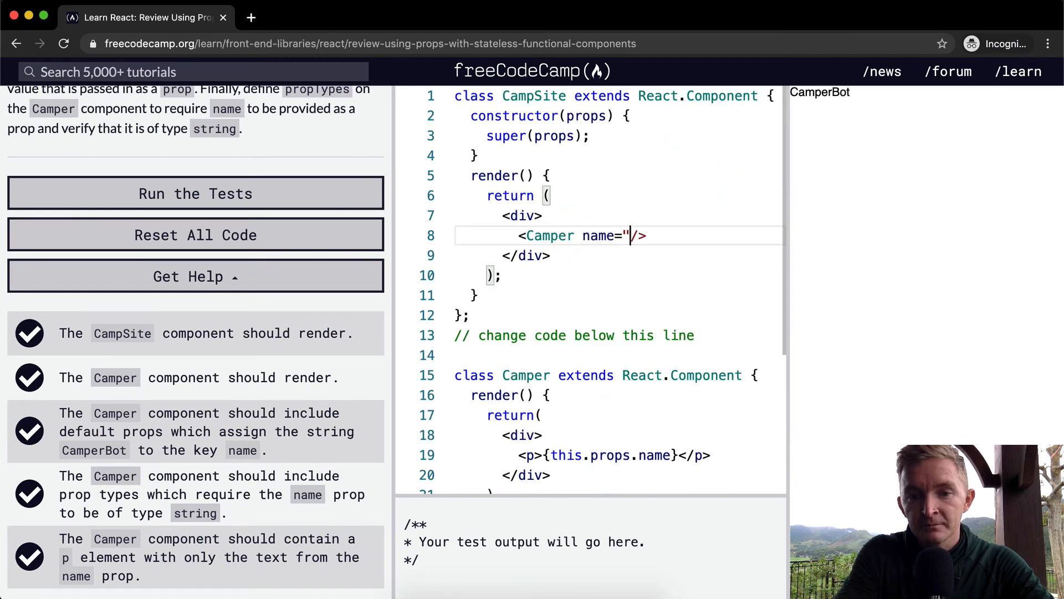
pyautogui.write('{}')
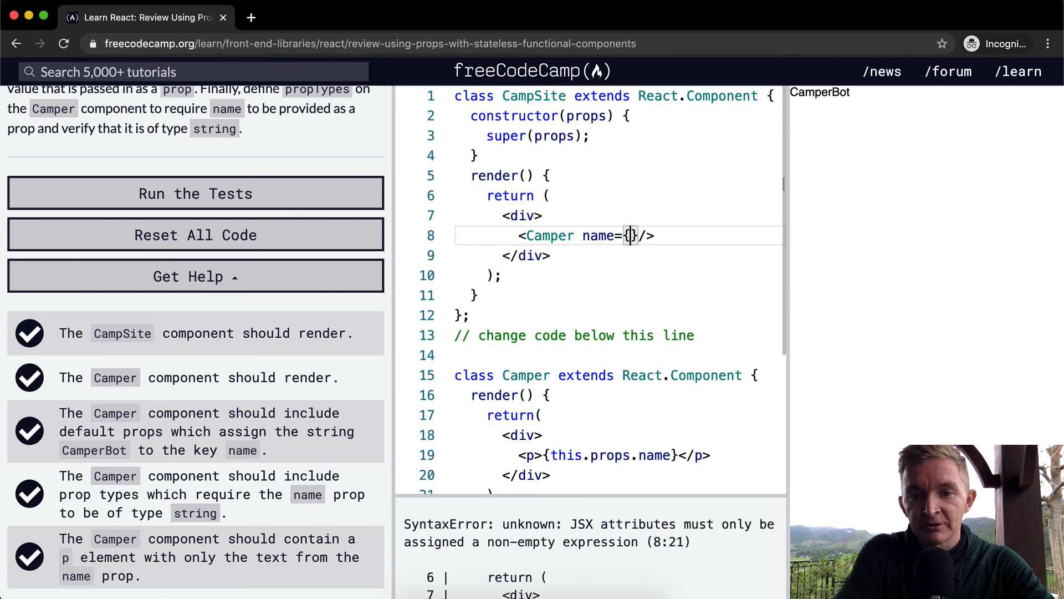
pyautogui.write('["UP"]')
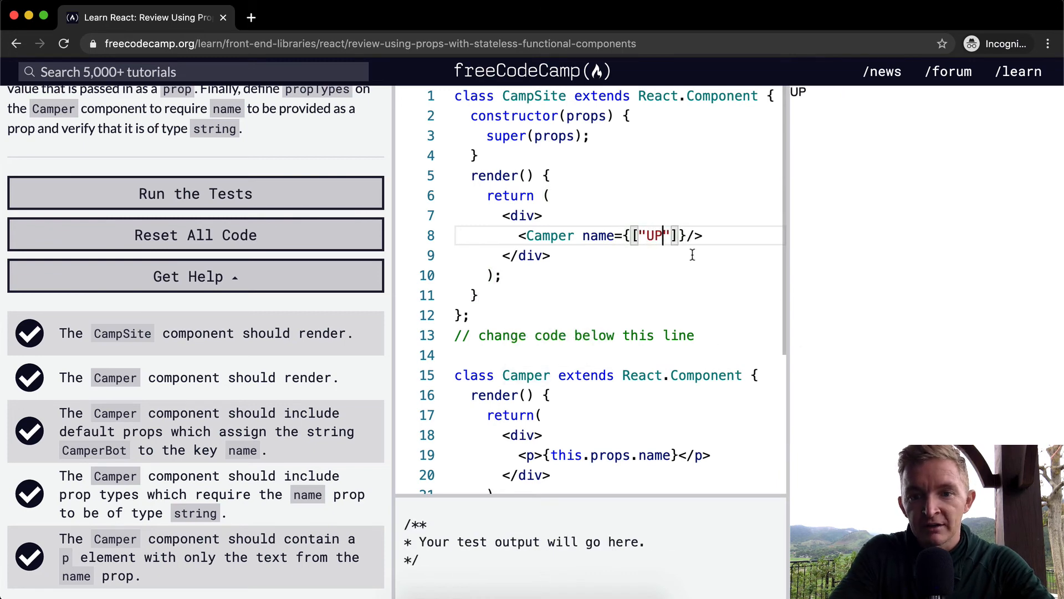
pyautogui.scroll(-3)
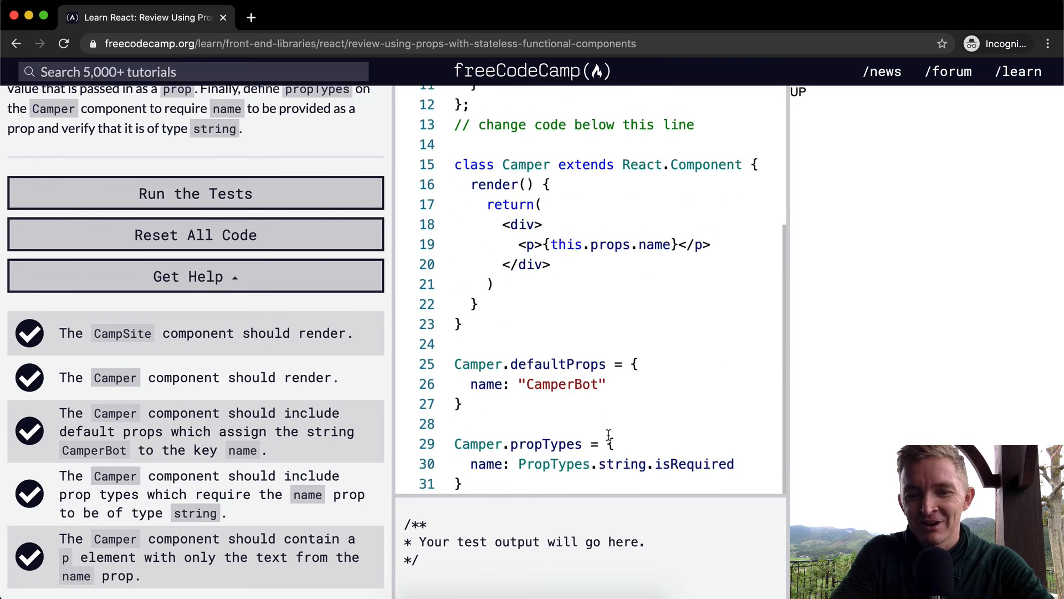
pyautogui.scroll(3)
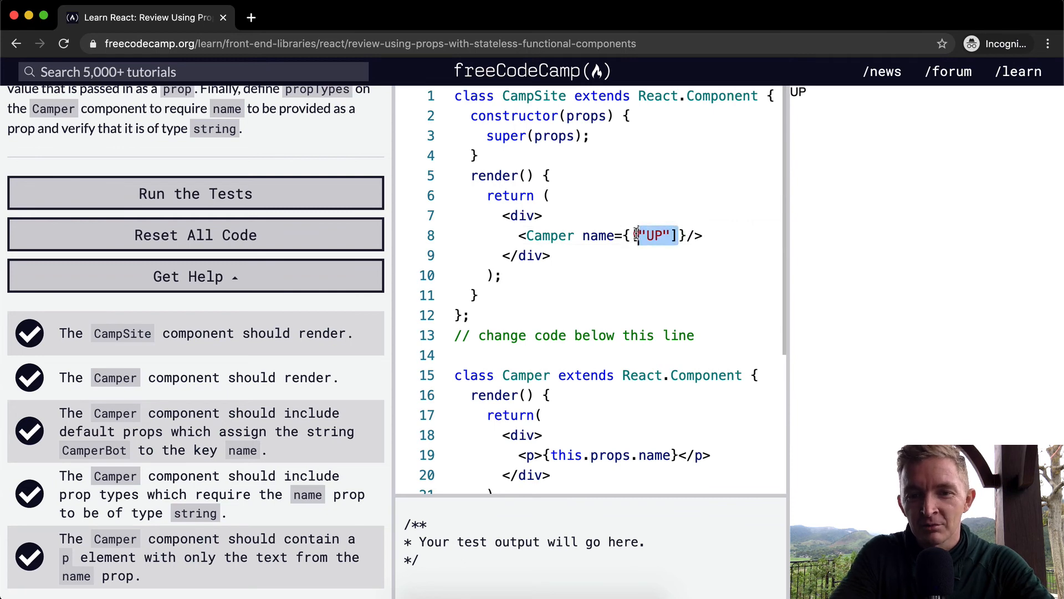
pyautogui.press('Backspace')
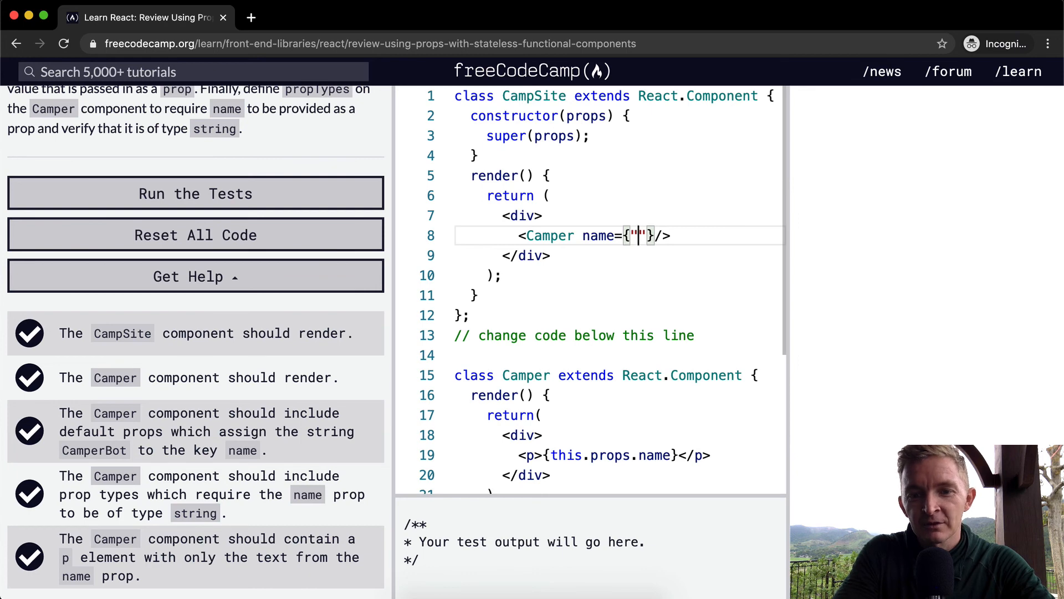
pyautogui.write('hello')
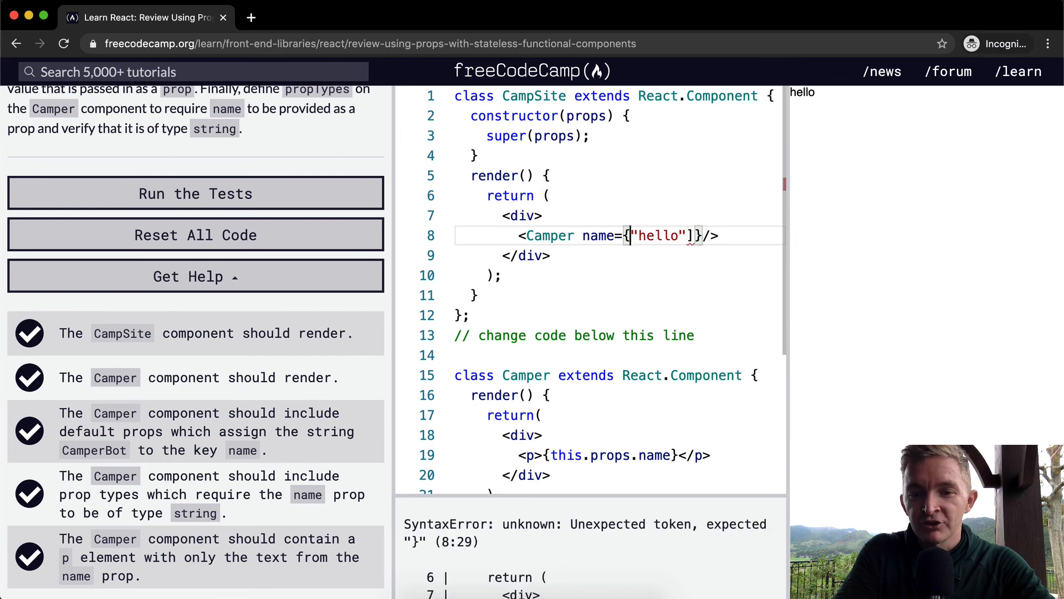
pyautogui.write('[')
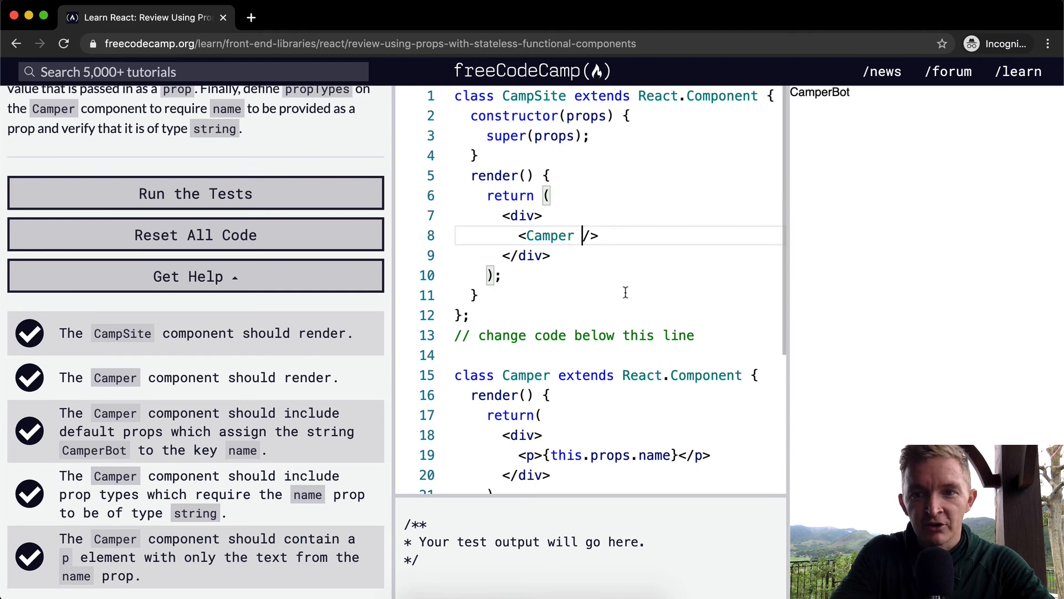
# Step: Rerun the tests, review the Camper propTypes rule, and run again to reach the challenge-passed dialog
pyautogui.scroll(-3)
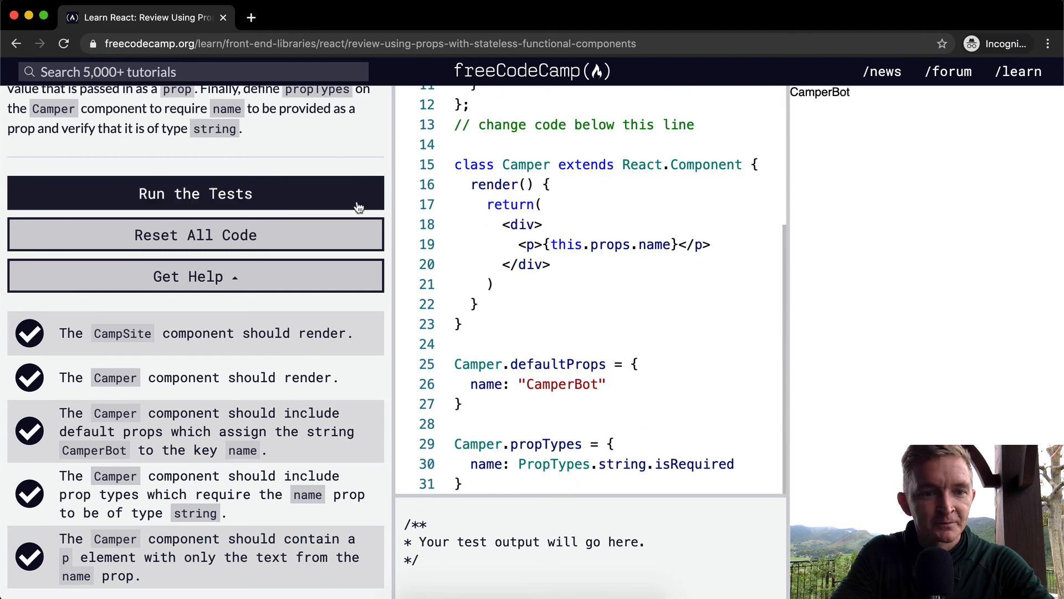
pyautogui.click(195, 193)
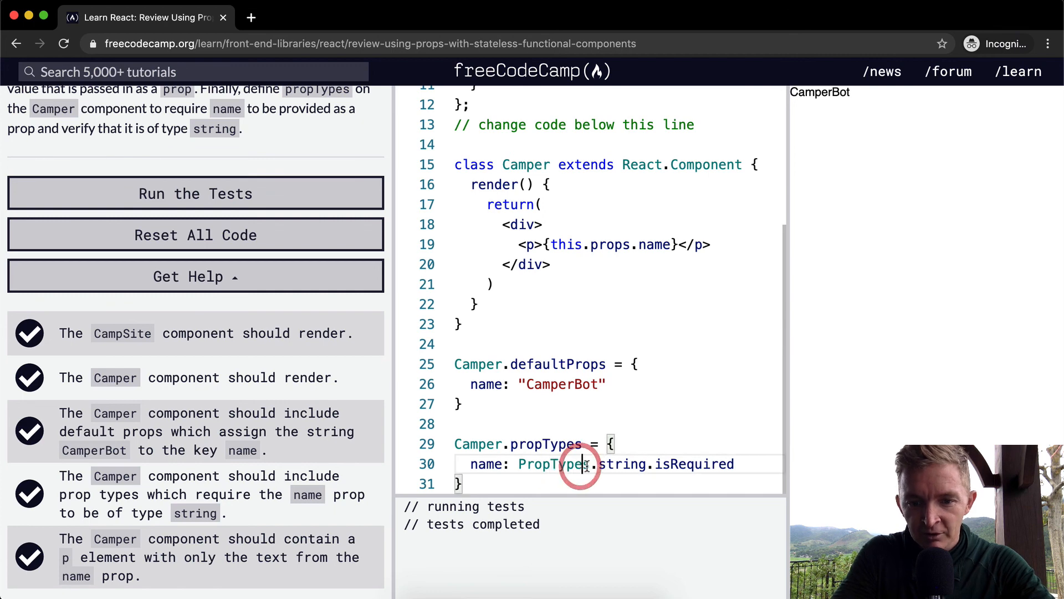
pyautogui.doubleClick(554, 463)
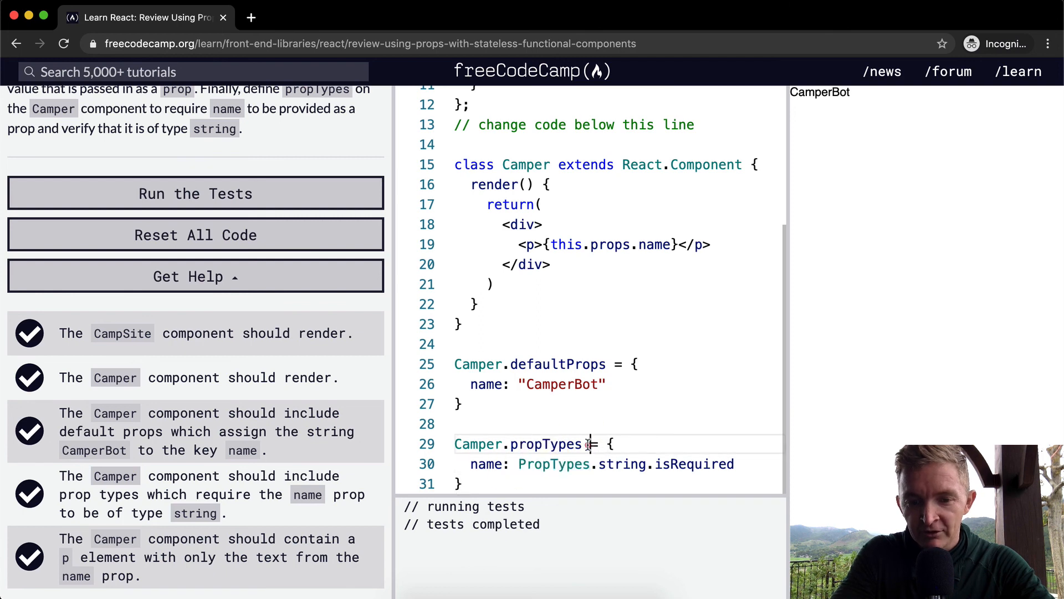
pyautogui.doubleClick(546, 443)
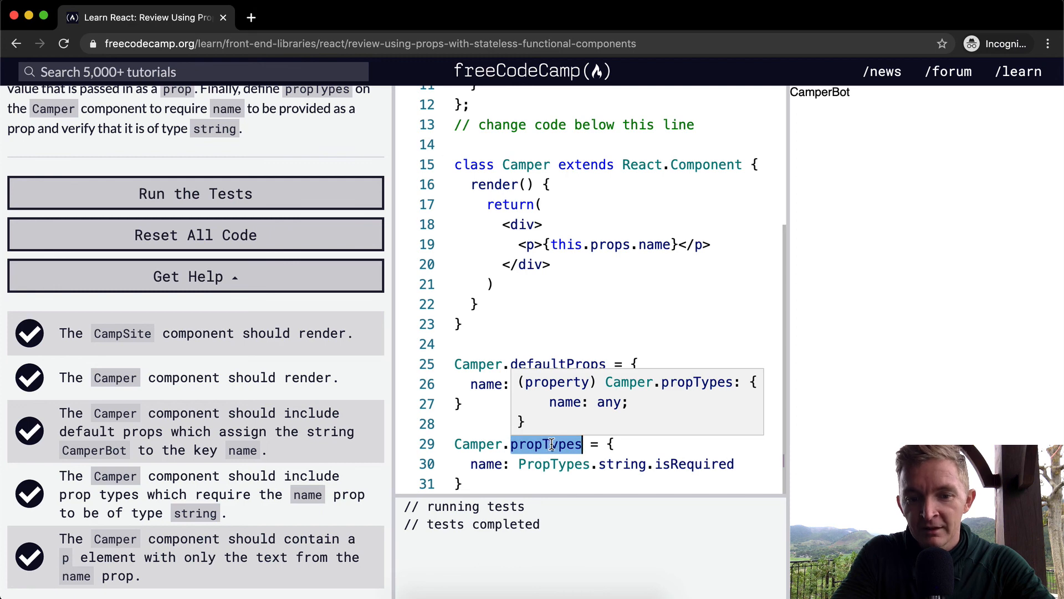
pyautogui.click(477, 443)
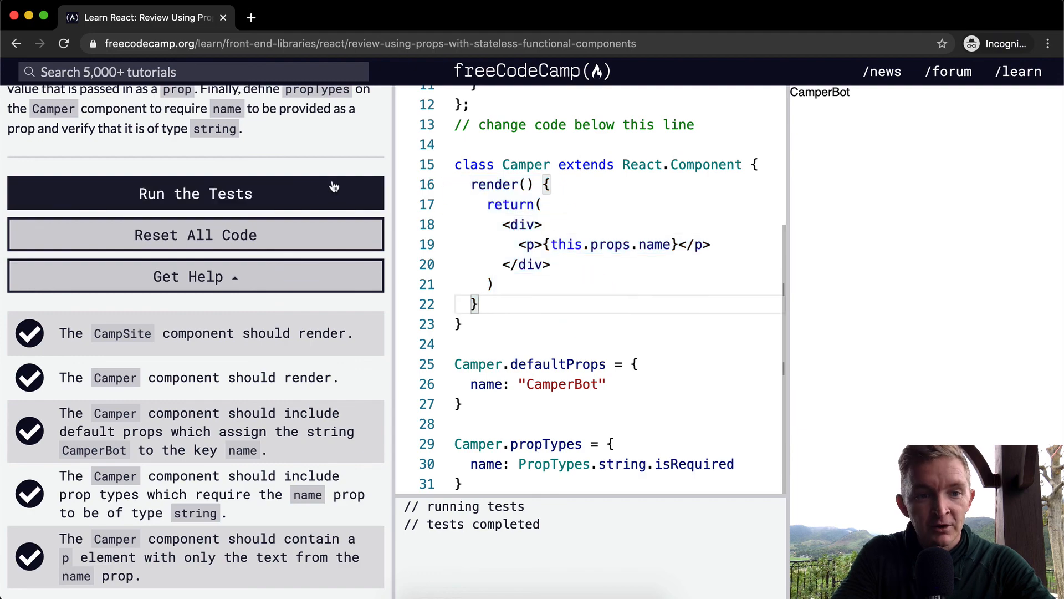
pyautogui.click(195, 193)
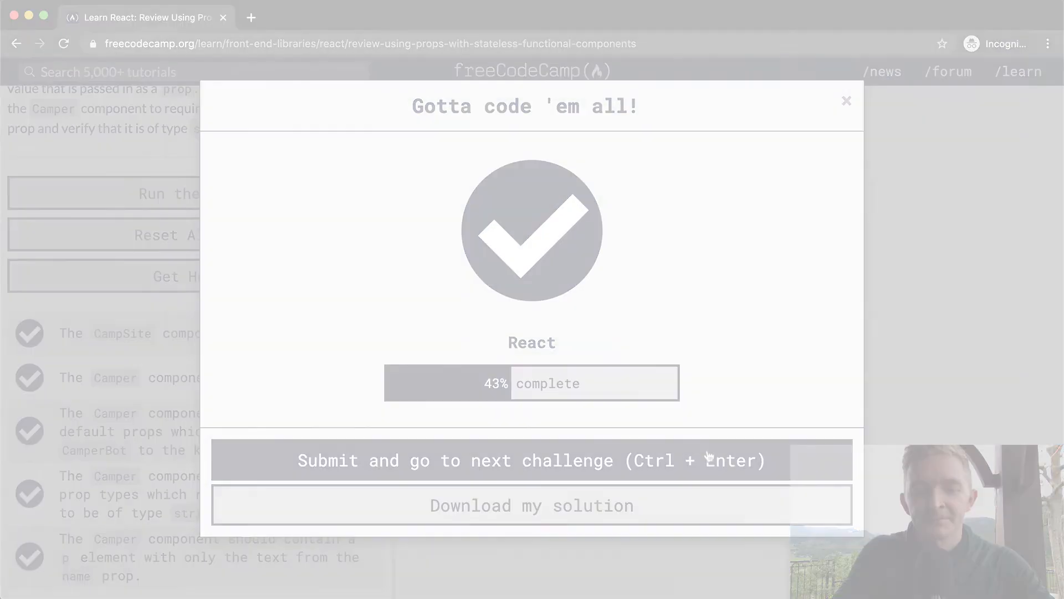